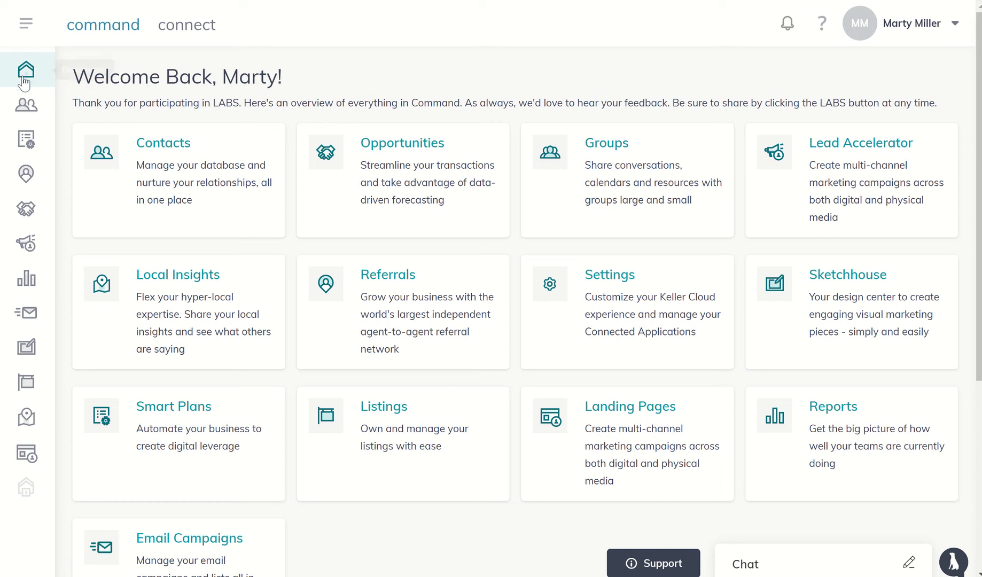
mouse_move(26, 104)
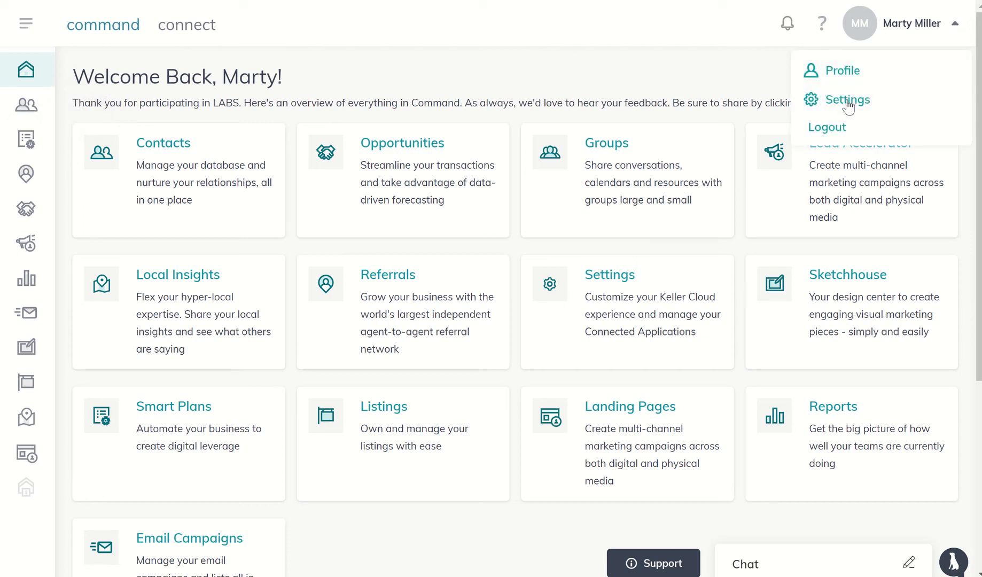
Step: Navigate from the dashboard to Settings and the empty Custom Fields list
click(846, 99)
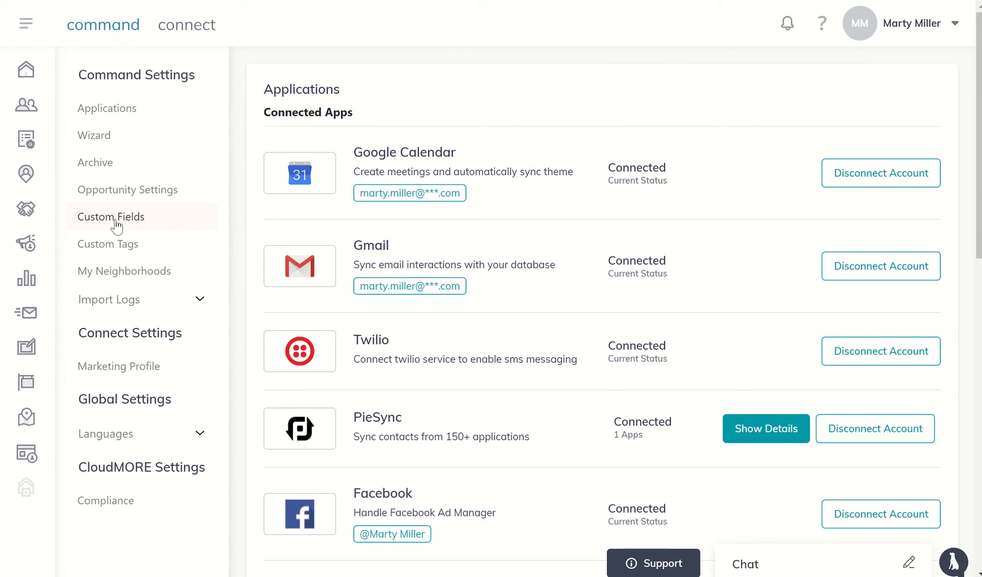
click(111, 217)
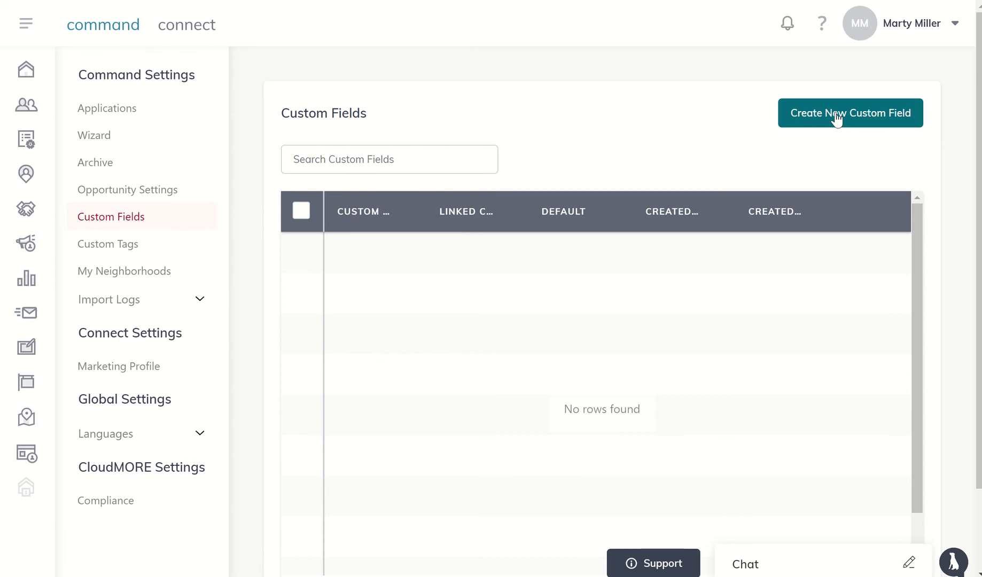
Step: Start a new custom field named 'Favorite Pie Flavor Choice' of type Dropdown
click(849, 113)
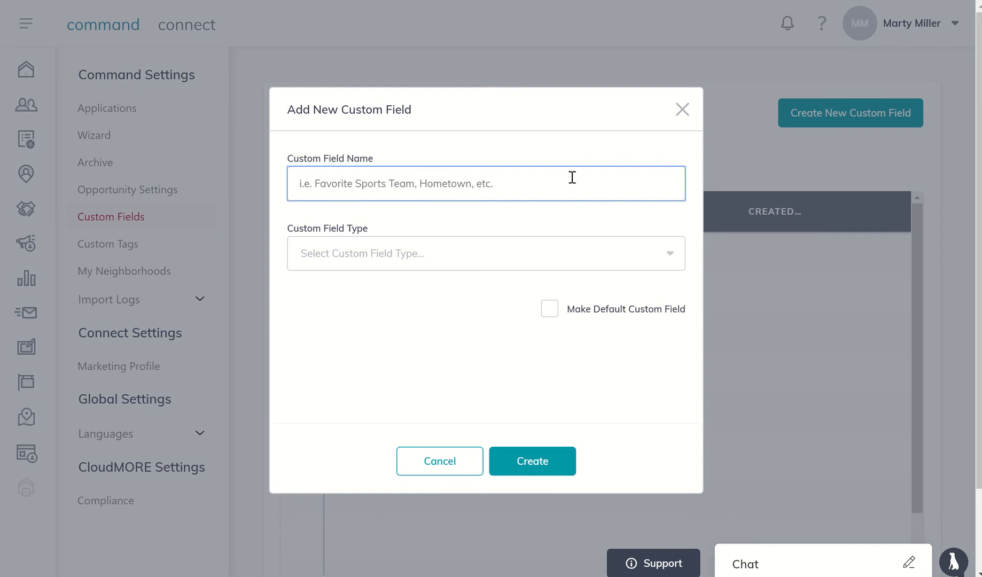
text(Favorite Pie Fla)
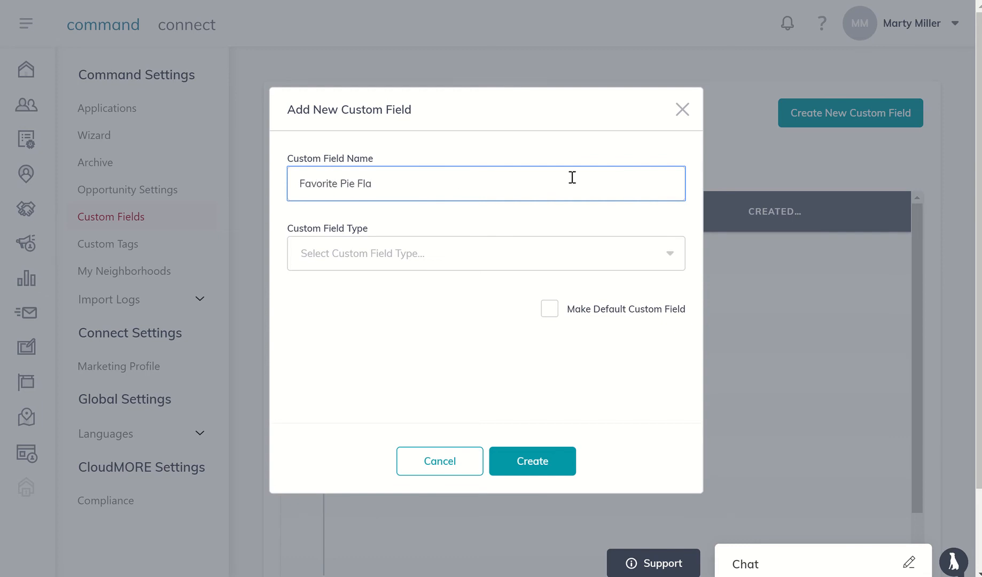
text(vor Choice)
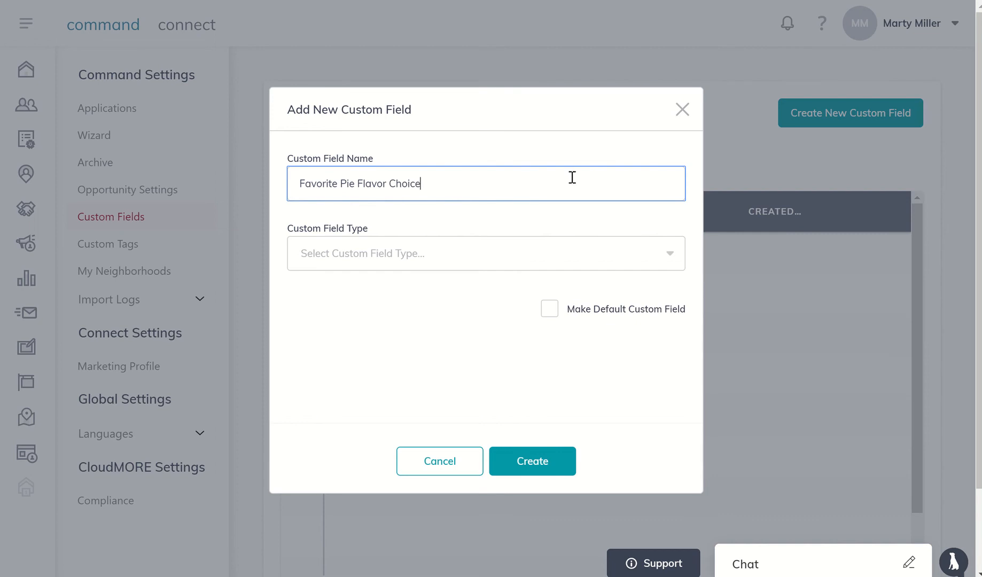
click(486, 253)
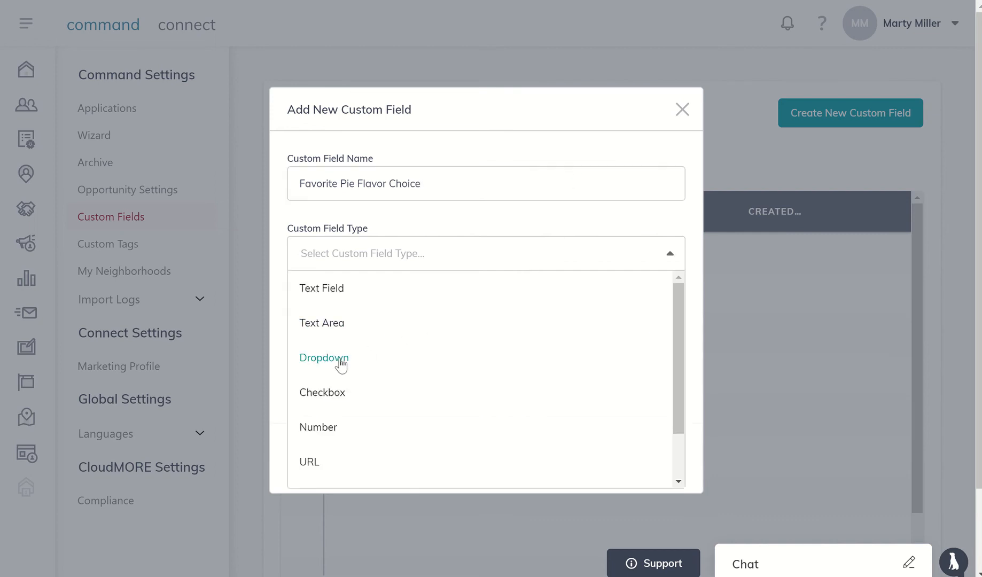
click(324, 358)
text(A)
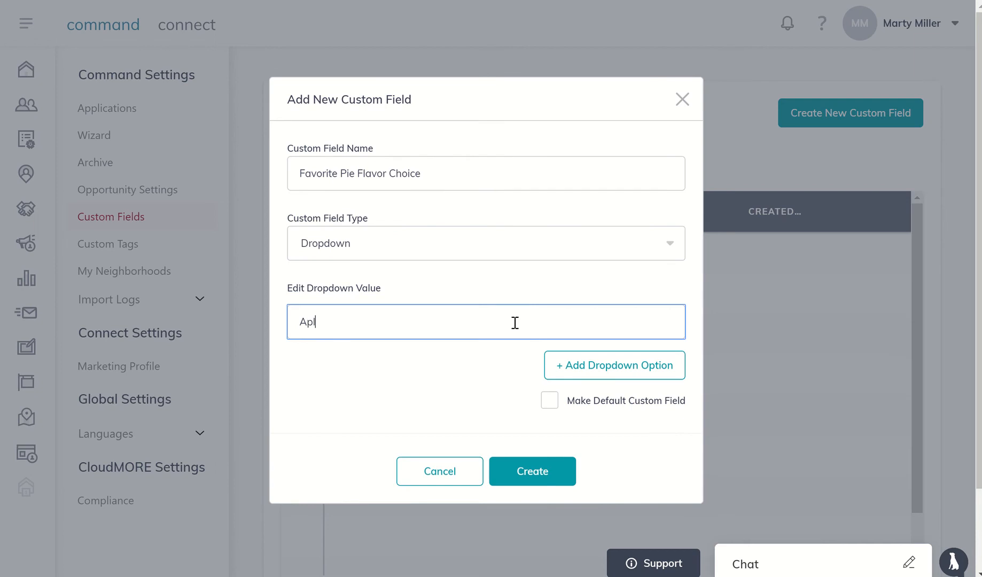
Step: Add dropdown options Apple, Cherry, Pumpkin and Chocolate and create the field
text(ple)
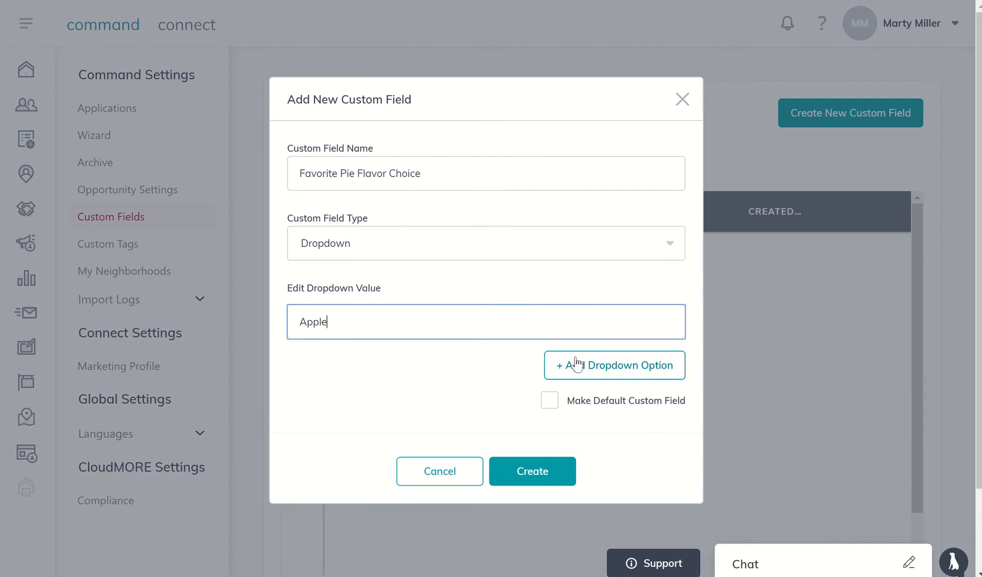
click(613, 365)
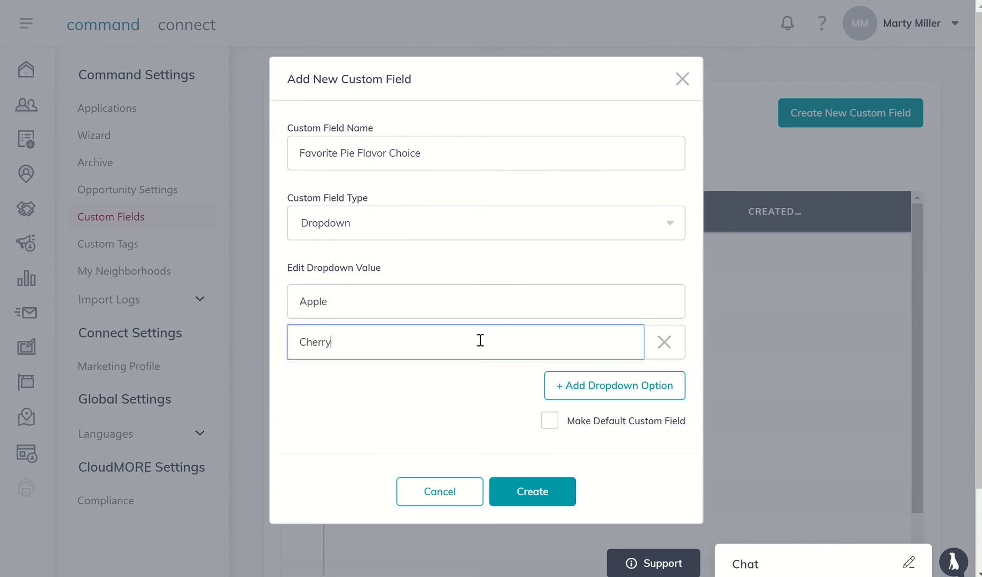
click(613, 386)
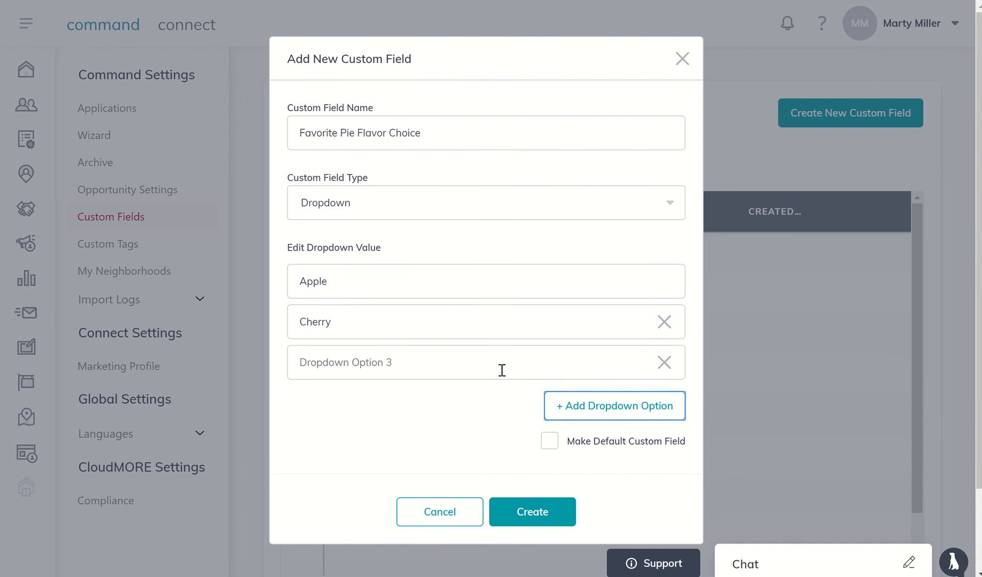
text(Pumpkin)
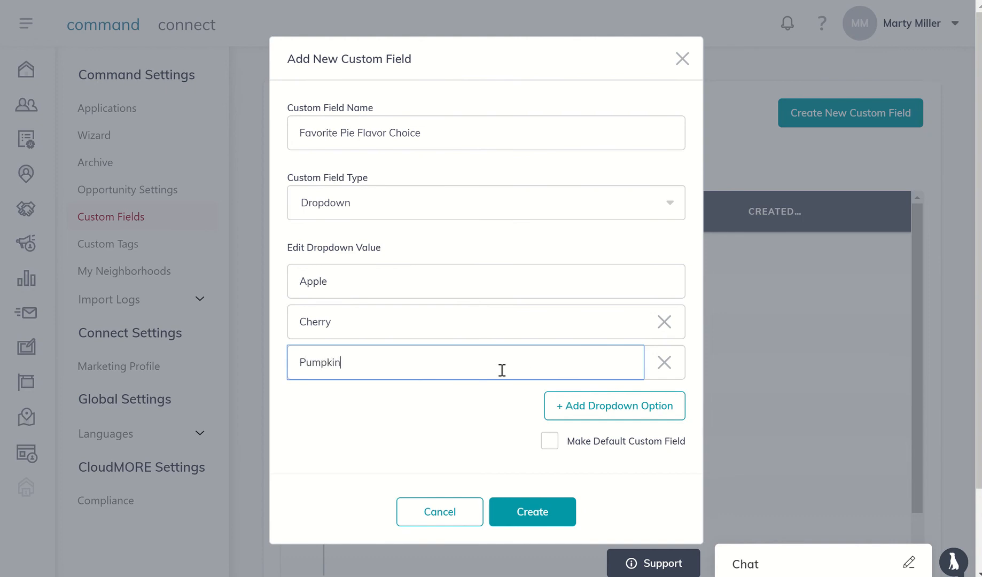
click(613, 405)
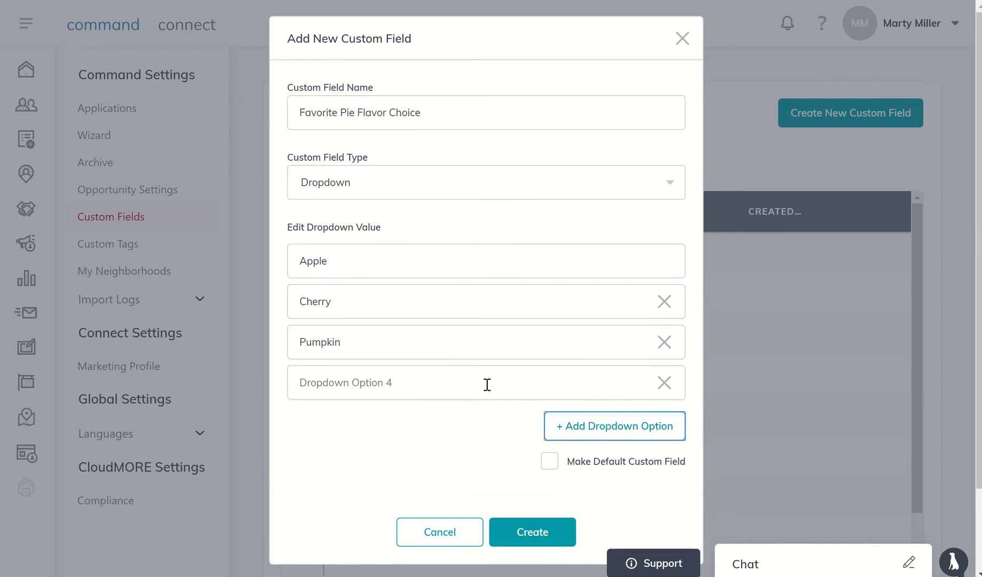
text(Chocolate)
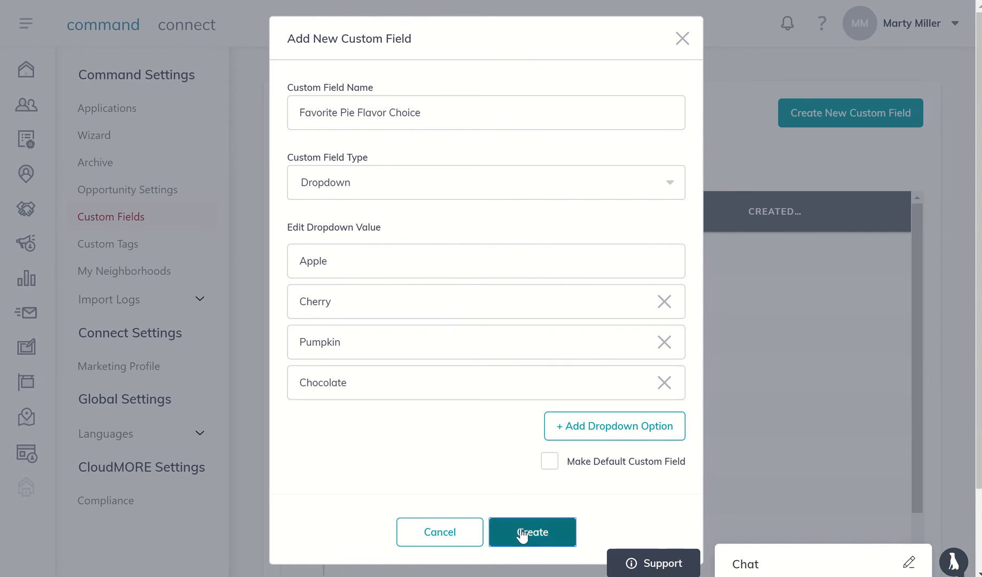
click(532, 532)
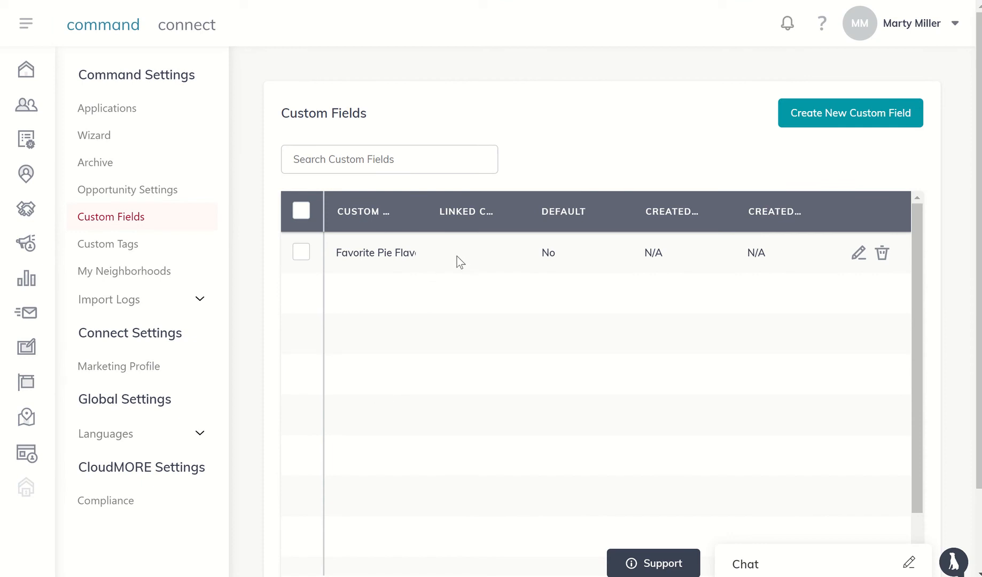
mouse_move(26, 106)
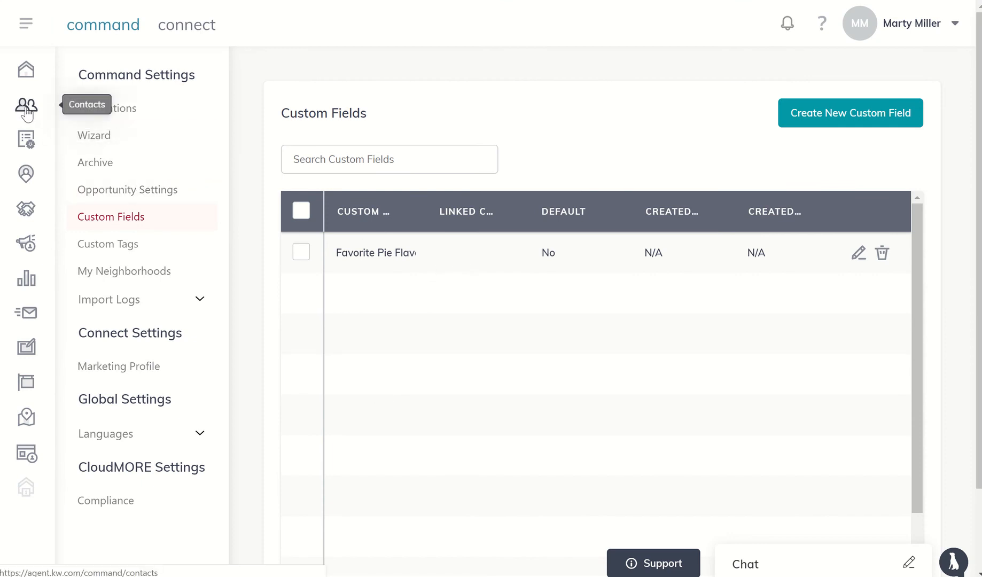
Step: From Contacts, open A Seller's record and begin editing its details
click(26, 106)
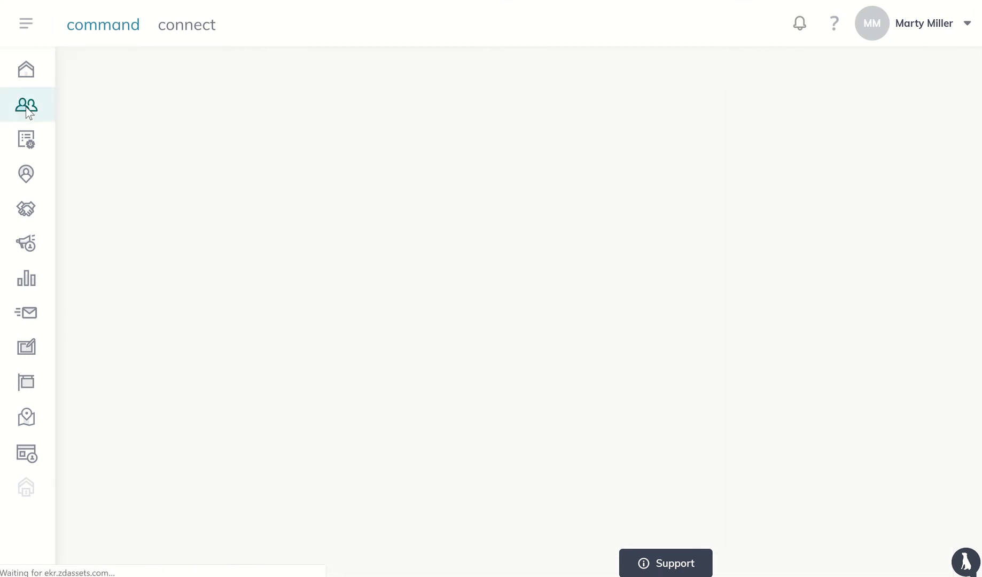
click(26, 105)
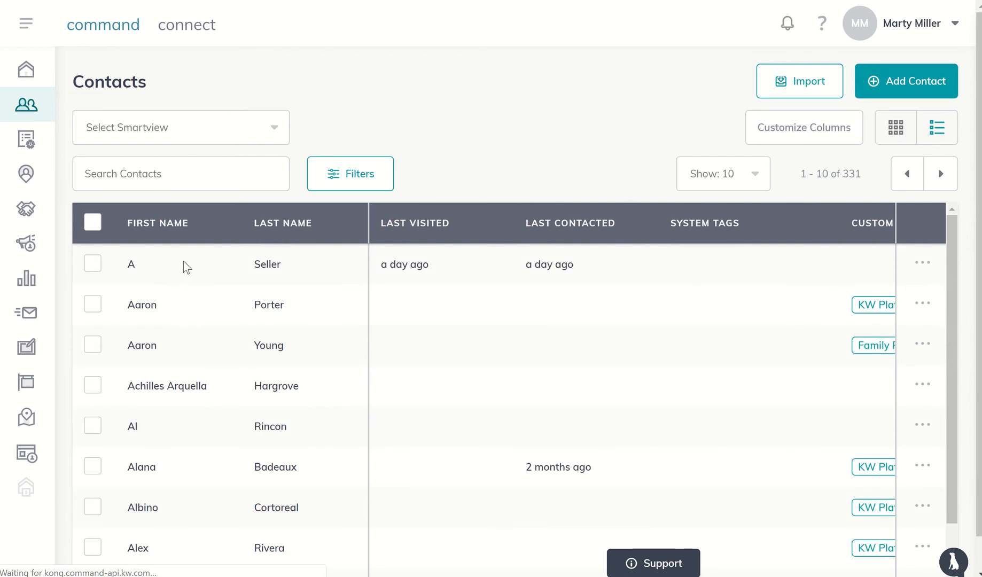
click(131, 264)
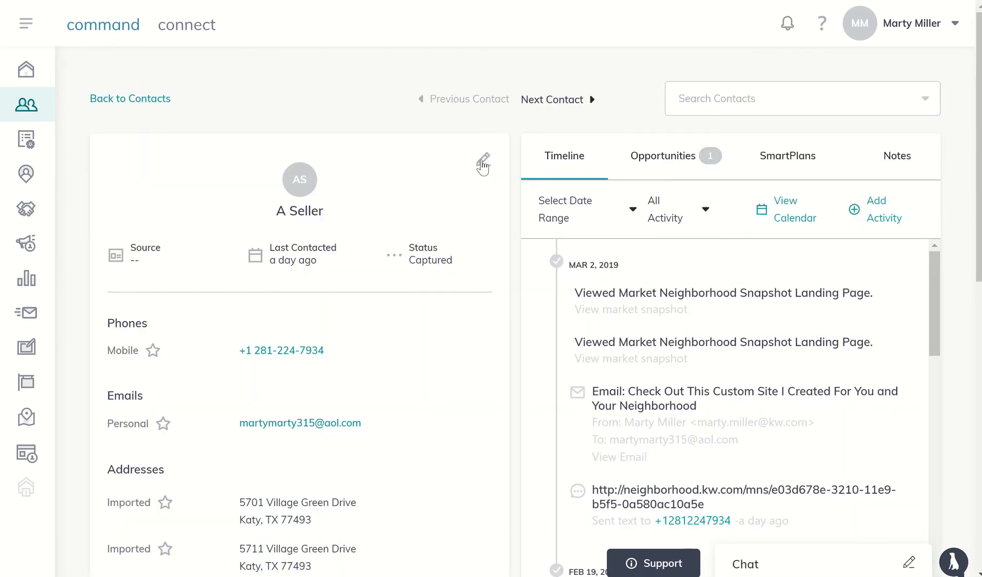
click(483, 161)
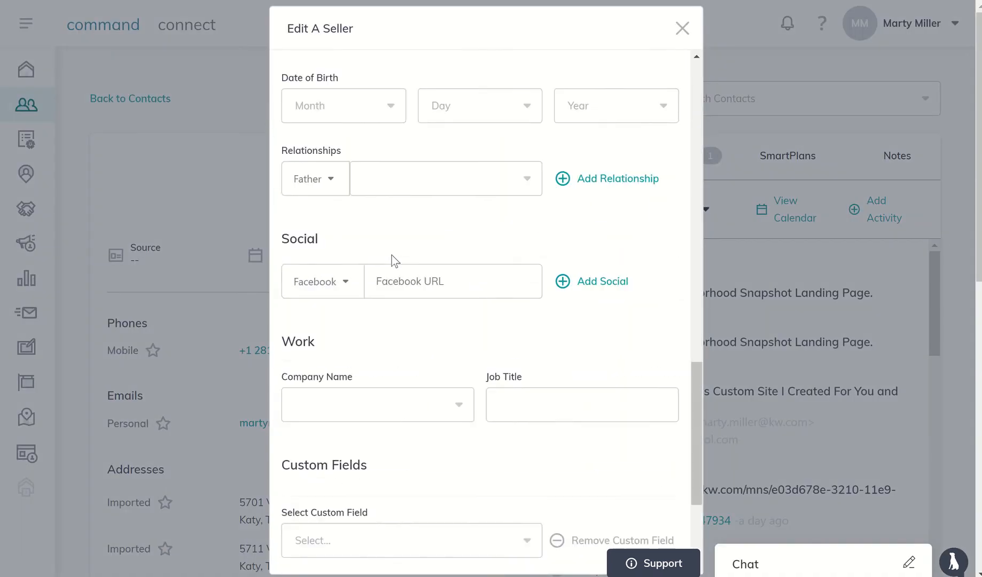
scroll(down, 3)
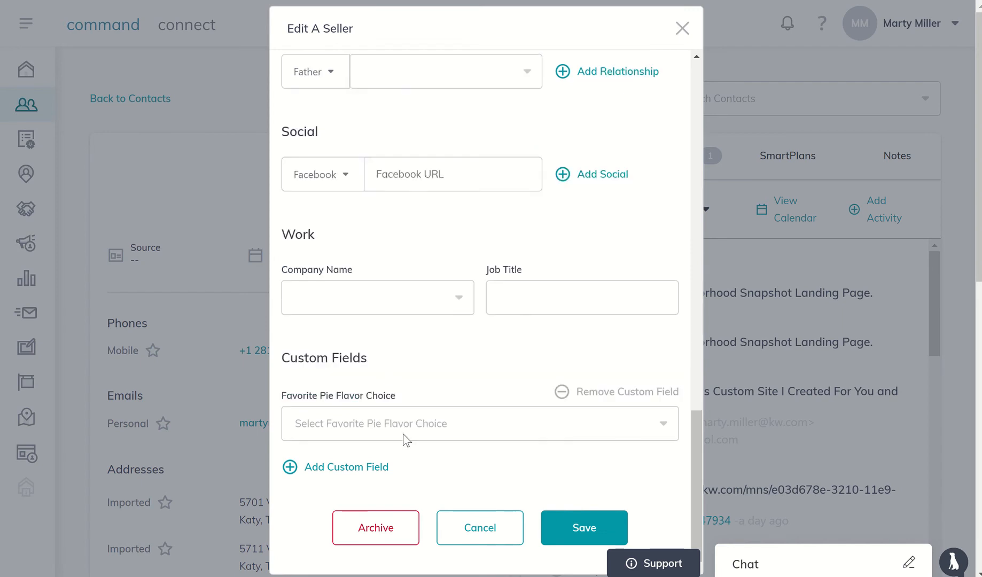
Step: Set Favorite Pie Flavor Choice to Chocolate, save, and review it on the record
click(479, 424)
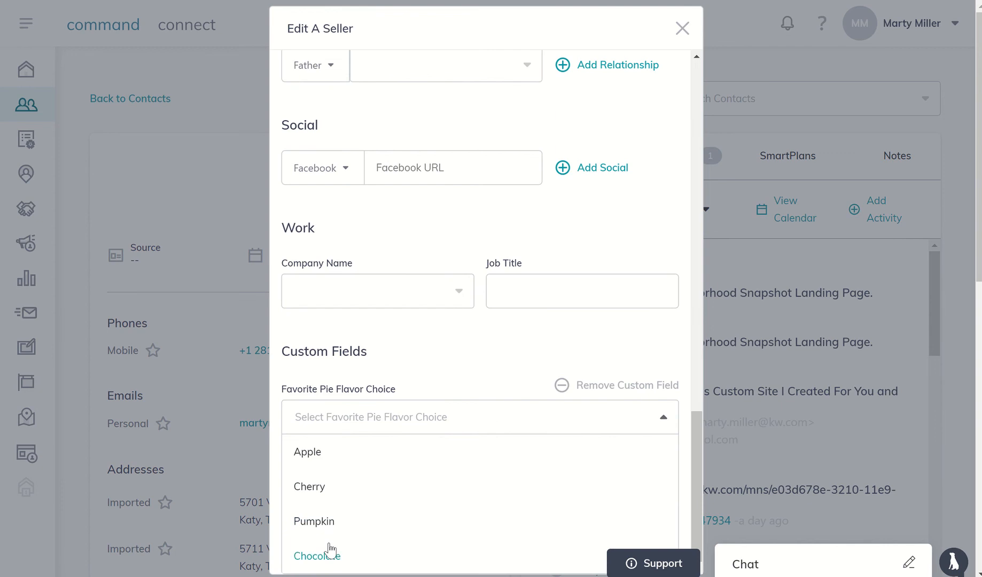
click(326, 555)
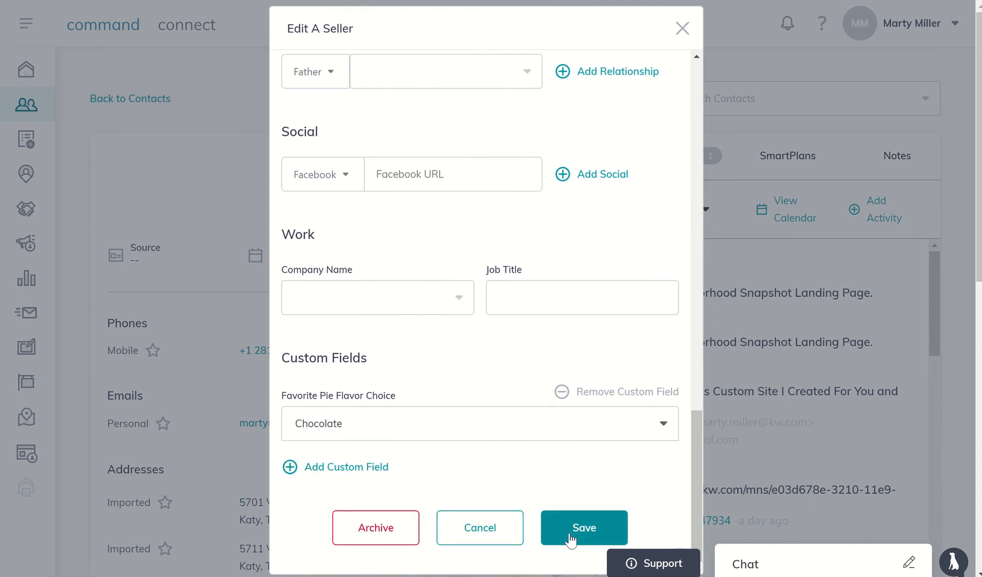
click(584, 528)
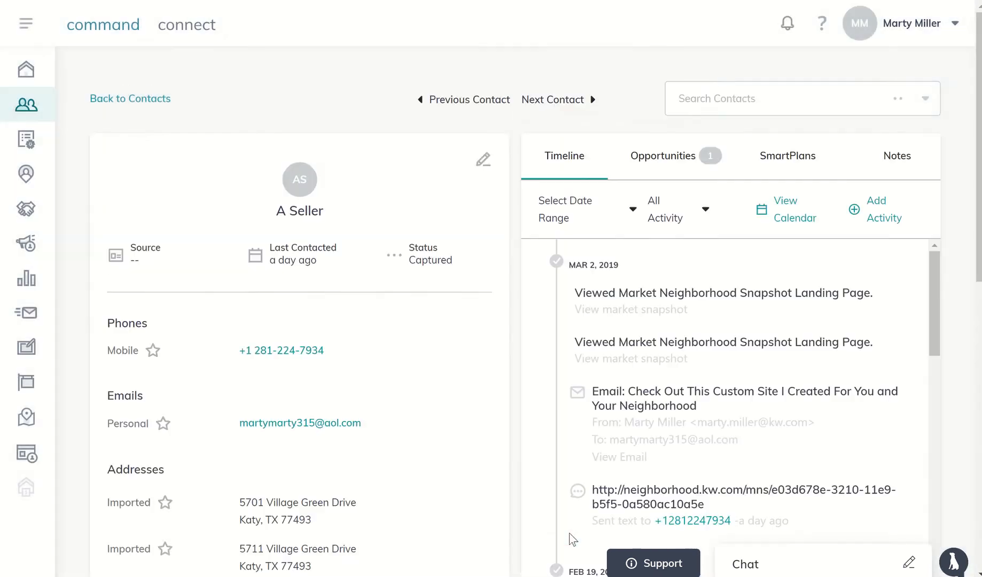
scroll(down, 3)
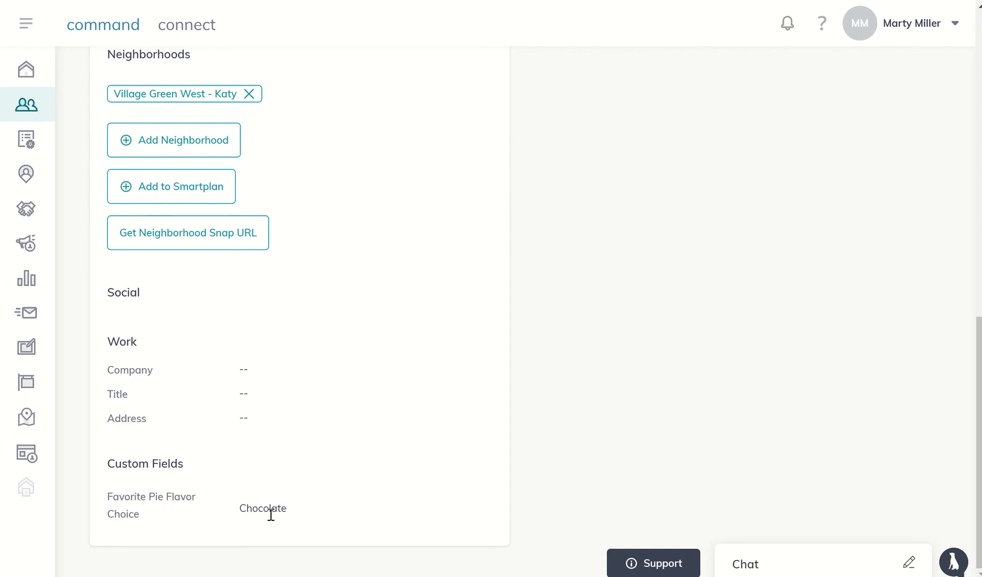
mouse_move(124, 164)
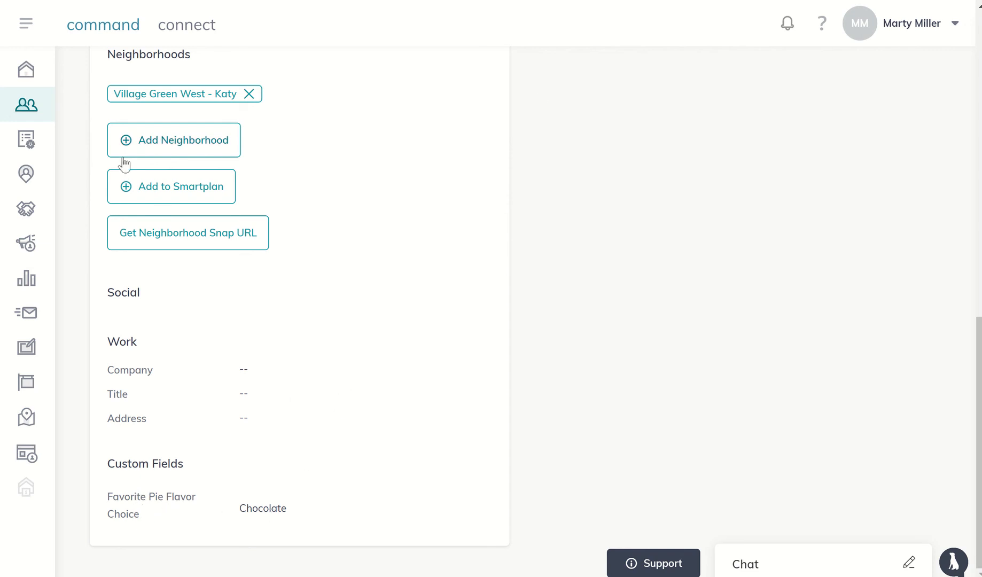
Step: Return to Custom Fields, browse the new field form's type options, then close it unsaved
click(911, 24)
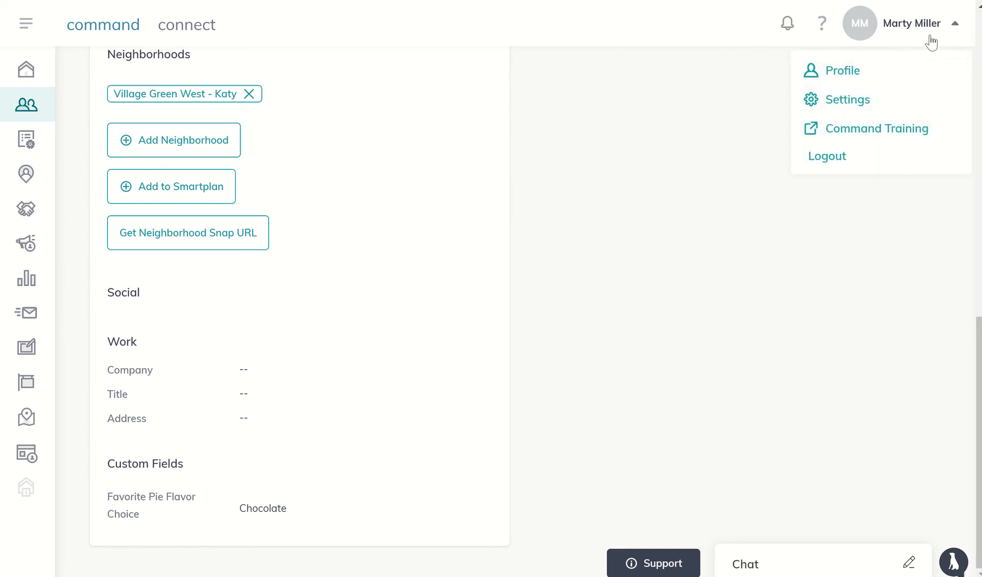
click(845, 100)
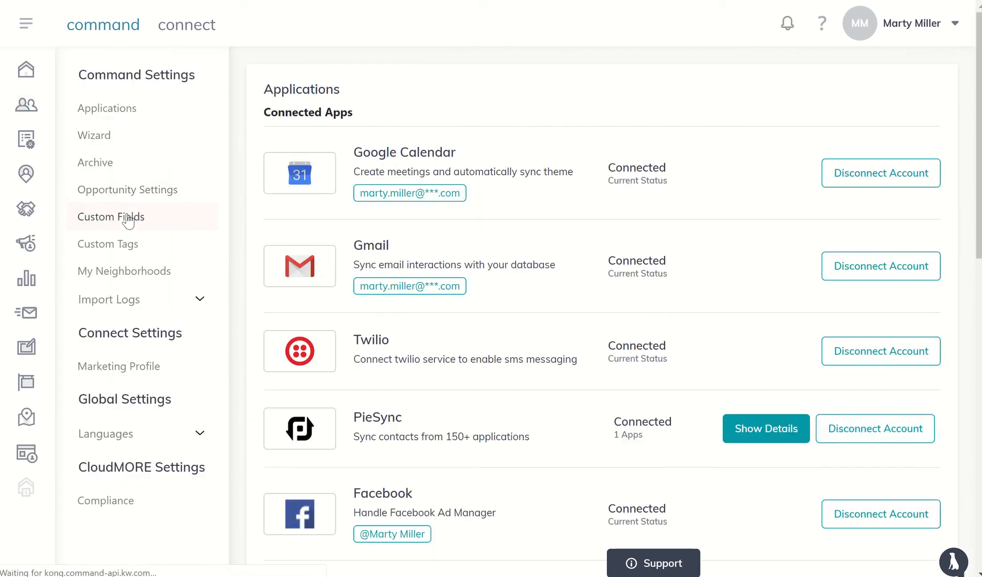
click(111, 216)
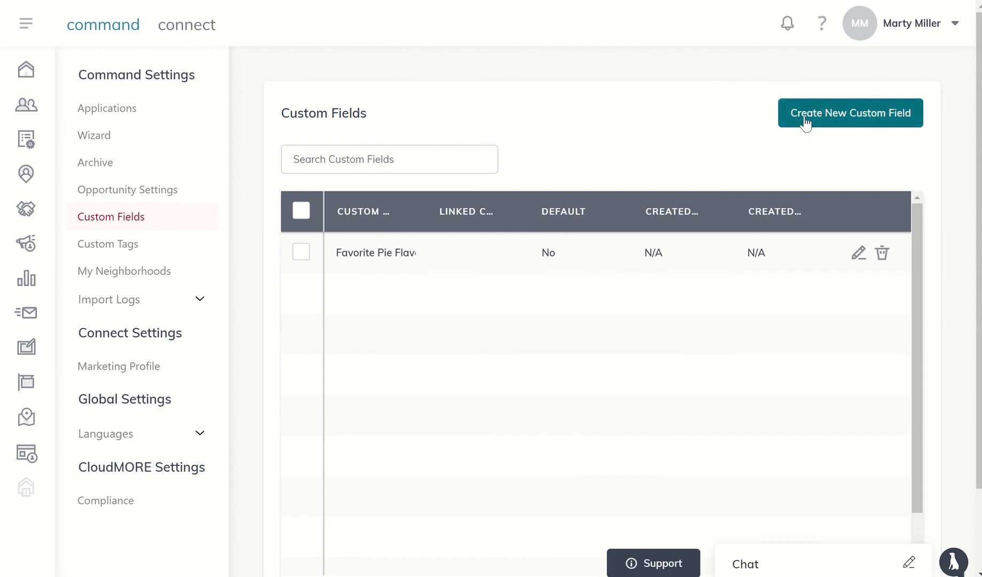
click(849, 113)
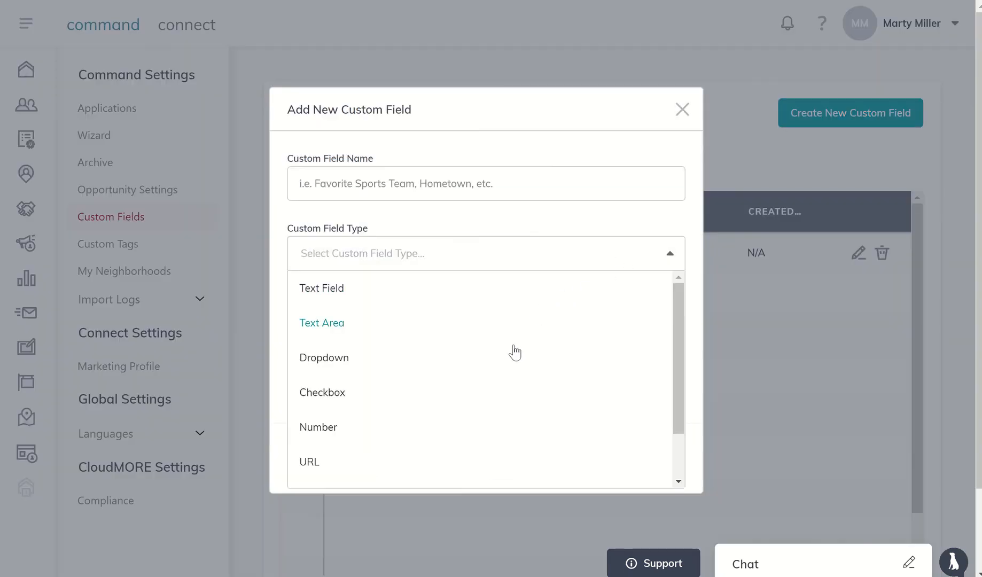
mouse_move(494, 409)
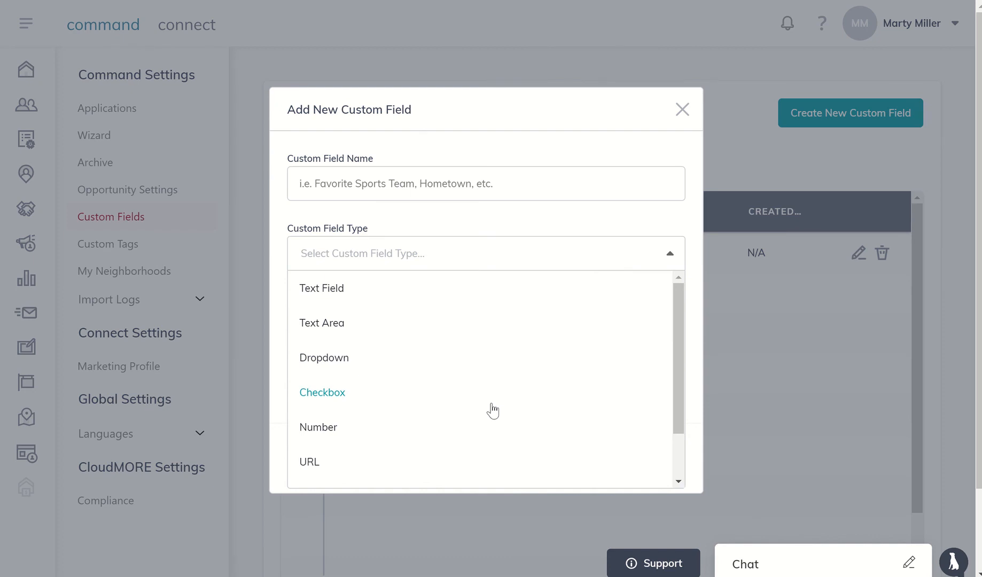
scroll(down, 3)
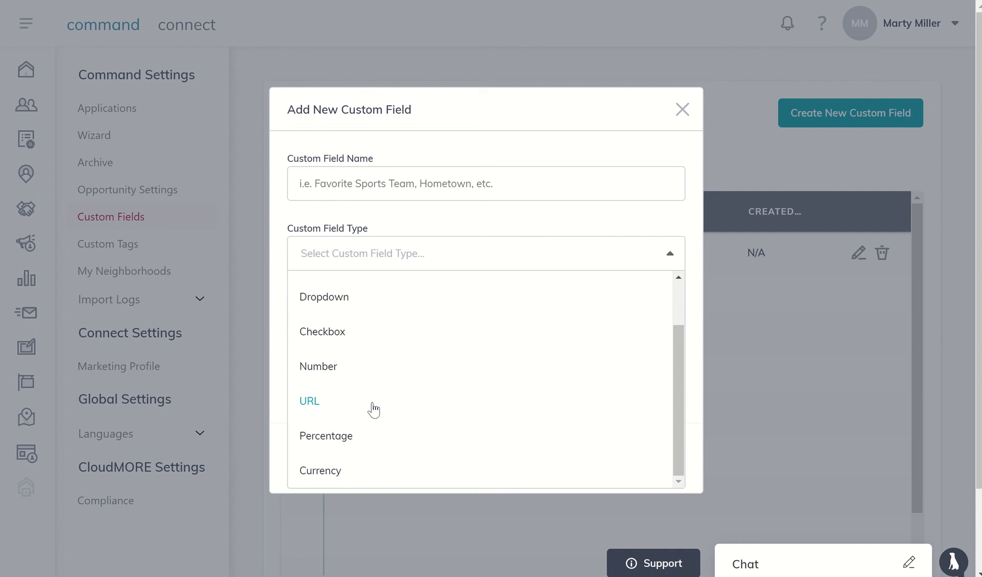
mouse_move(330, 446)
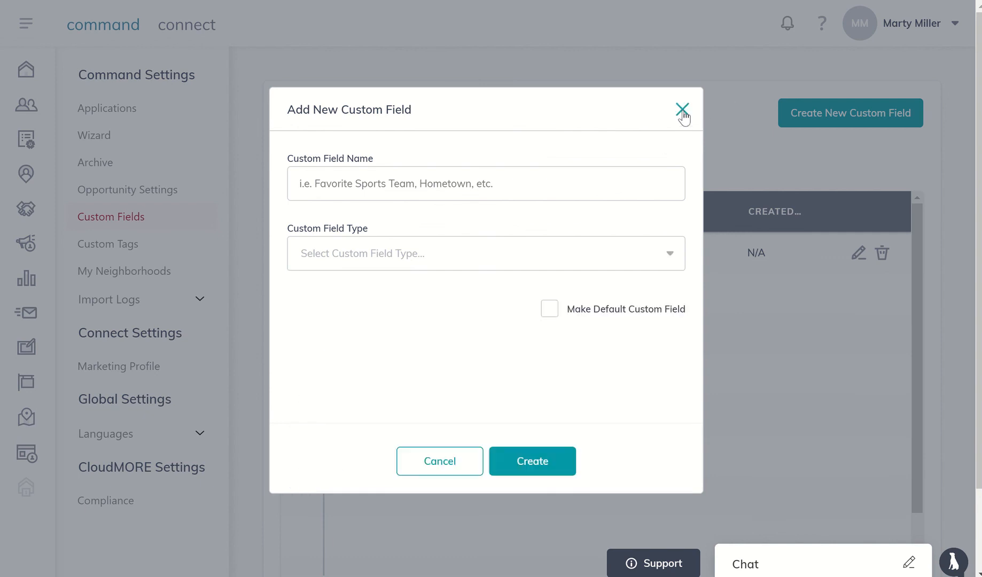
click(682, 109)
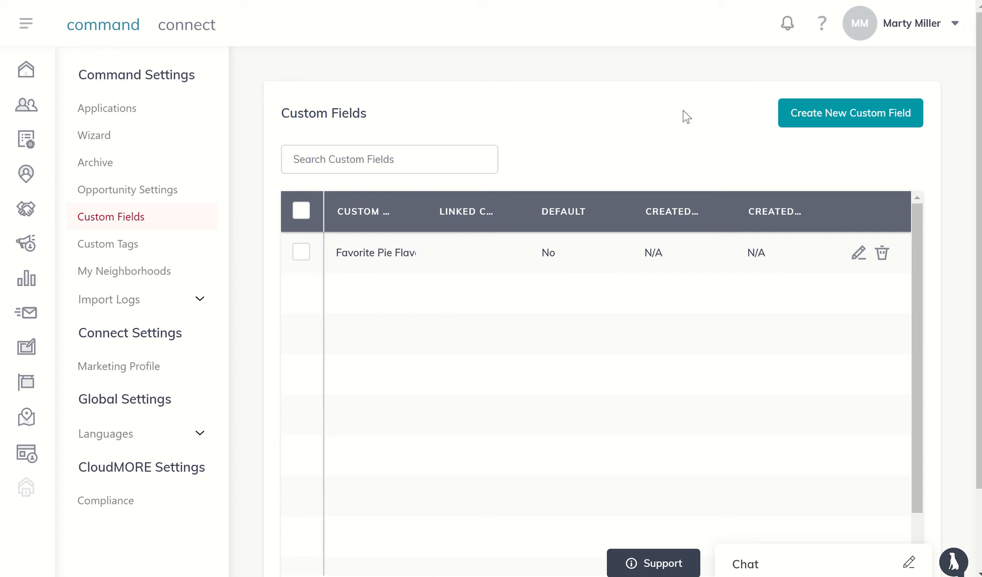
mouse_move(397, 72)
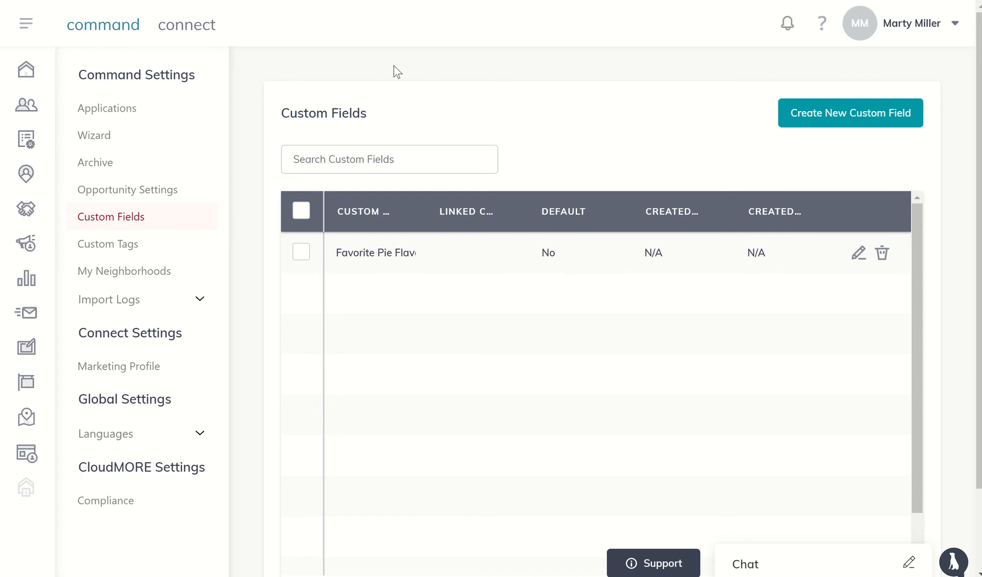
Step: Show the Contacts list of 331 contacts including A Seller
click(26, 105)
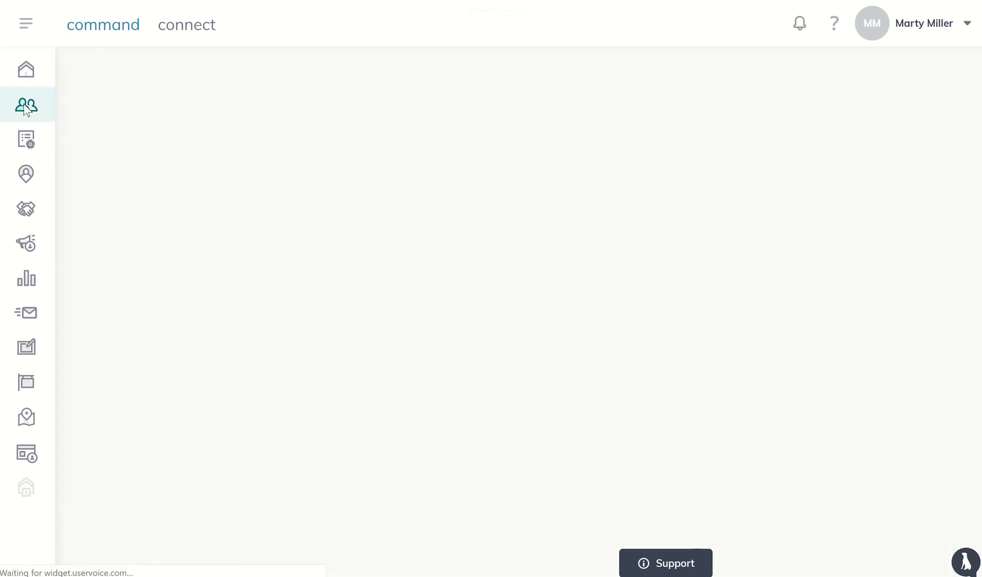
click(25, 105)
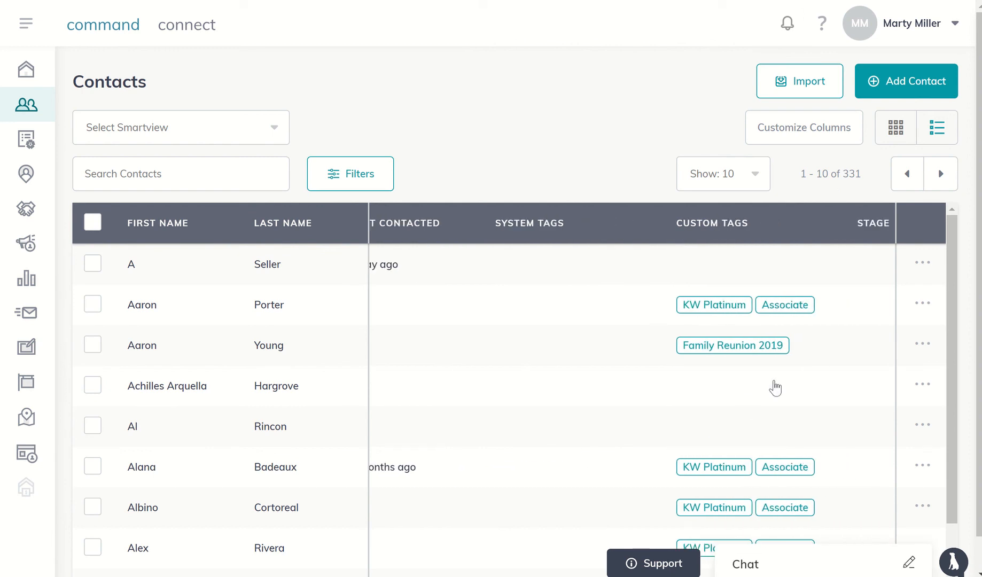
scroll(down, 3)
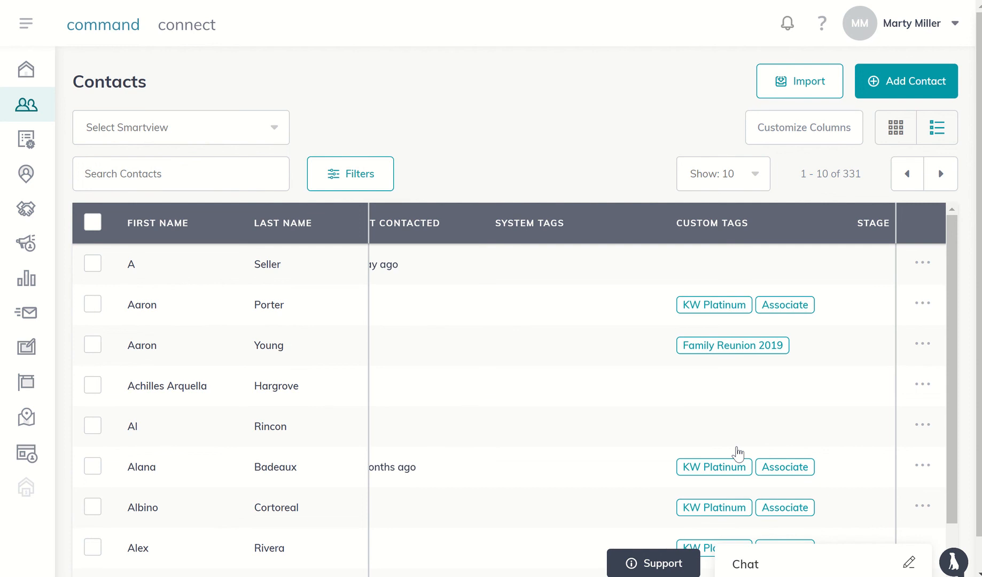
mouse_move(576, 351)
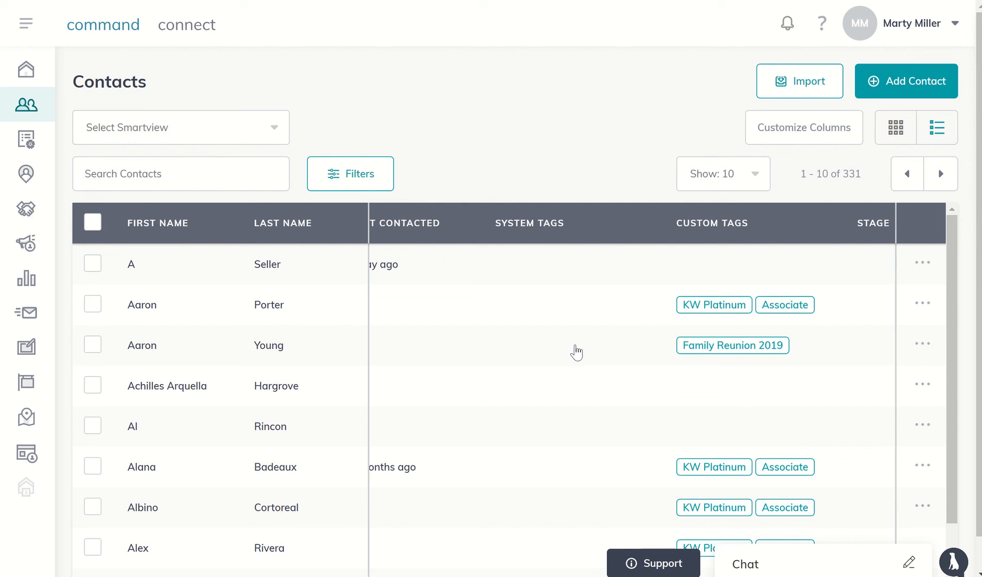
mouse_move(521, 165)
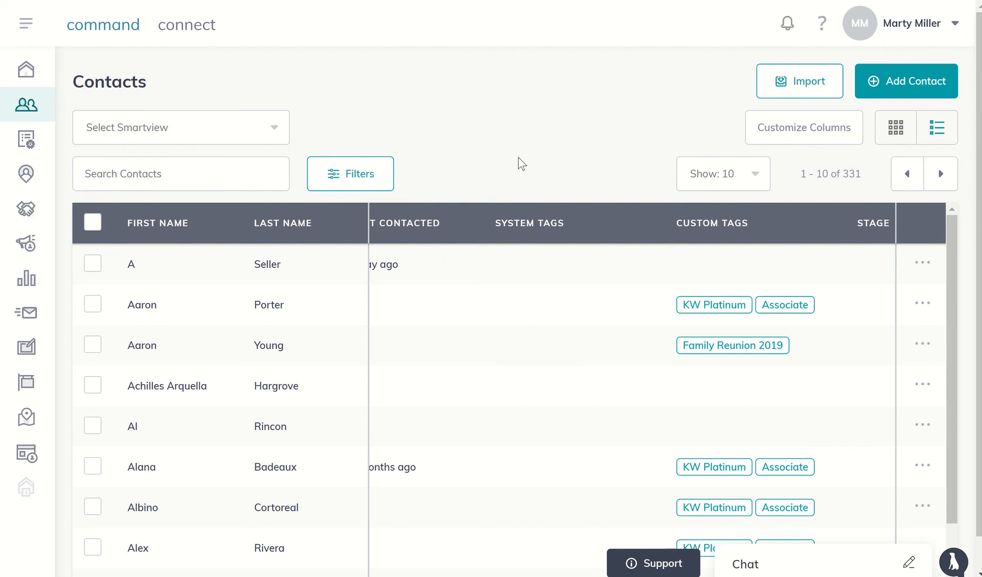
mouse_move(406, 202)
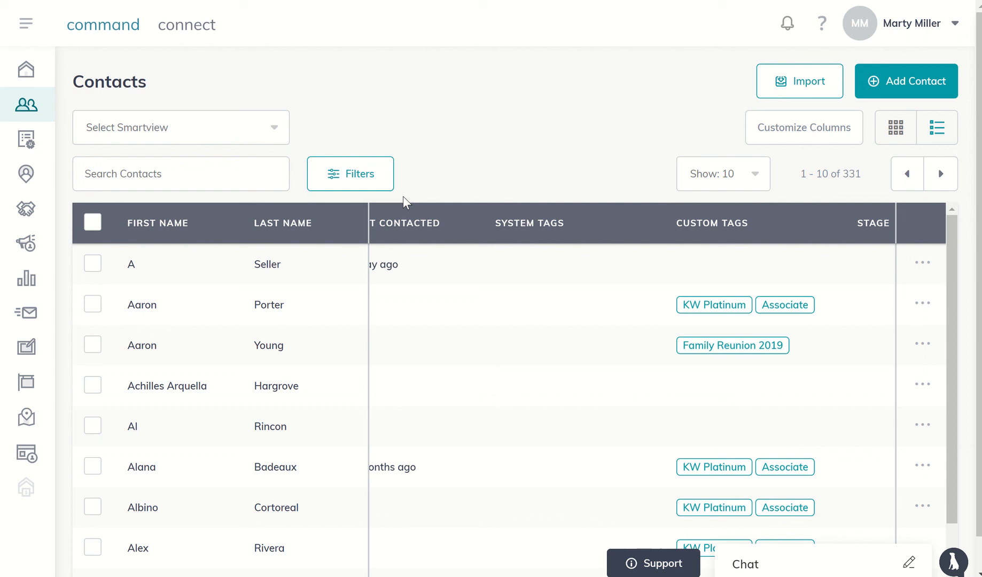
mouse_move(888, 41)
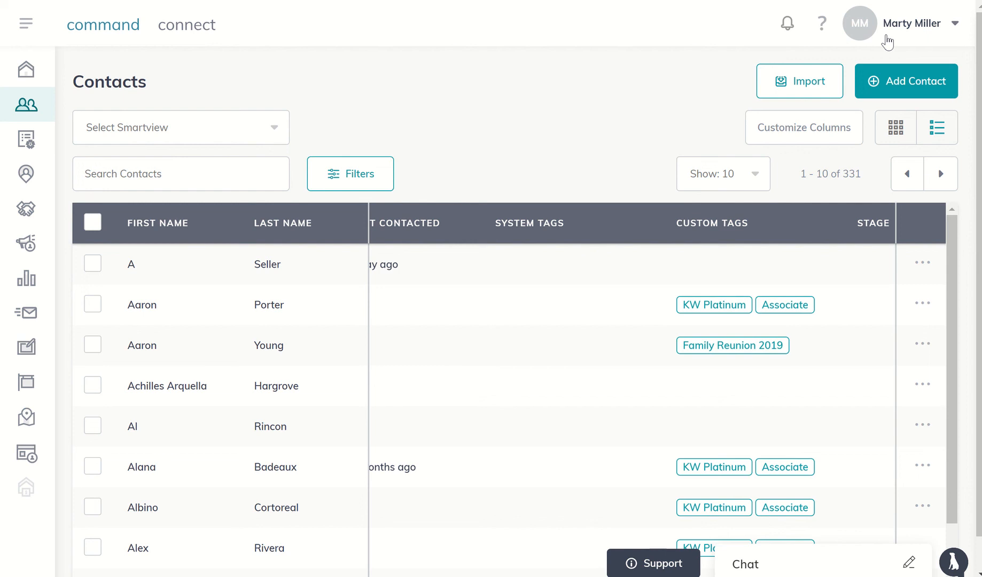
mouse_move(815, 139)
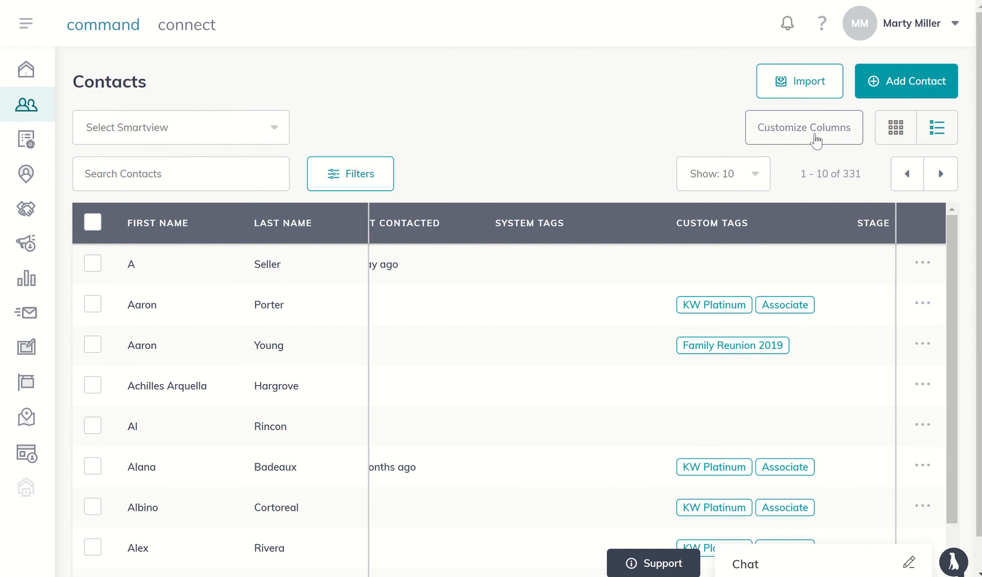
mouse_move(360, 173)
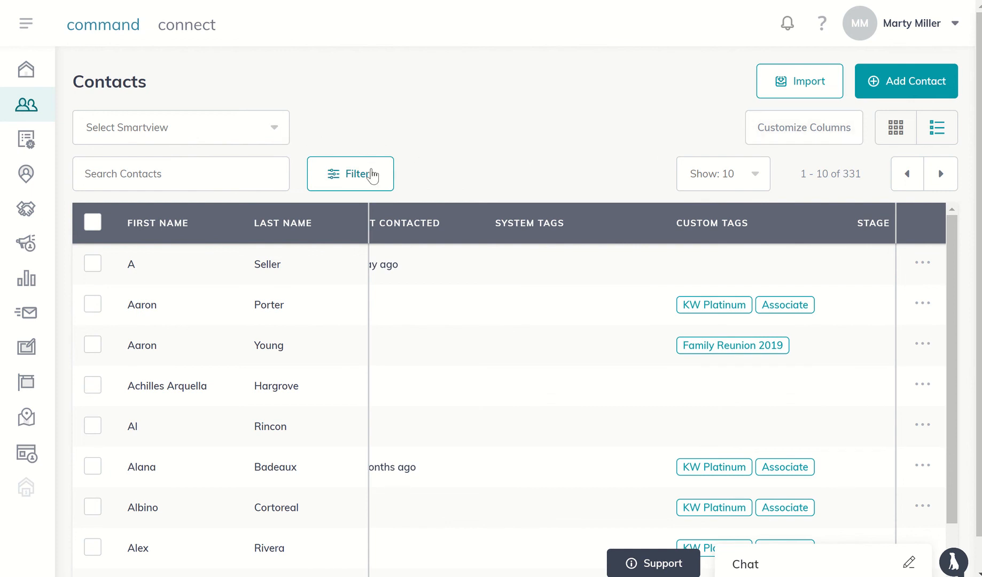
click(351, 174)
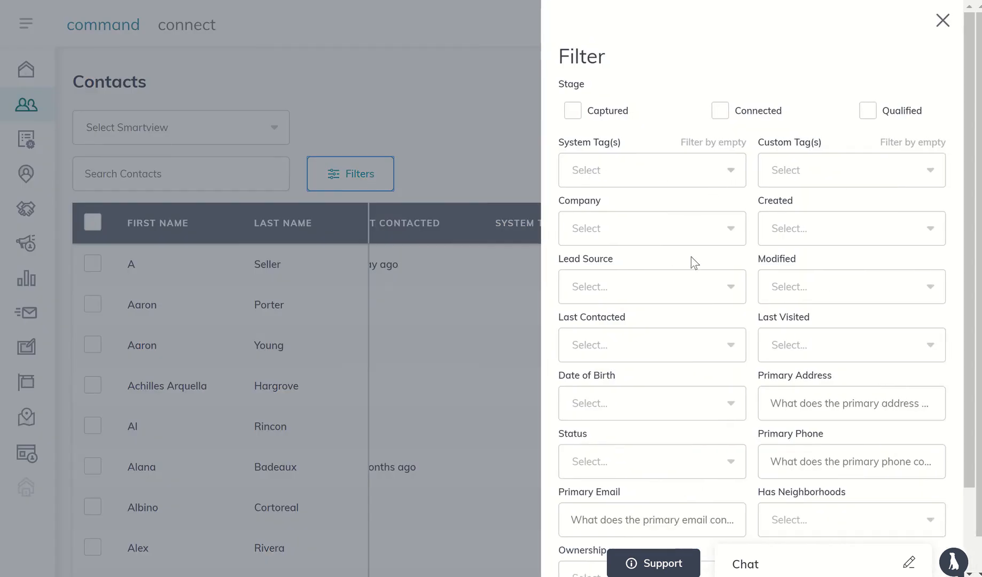
scroll(down, 3)
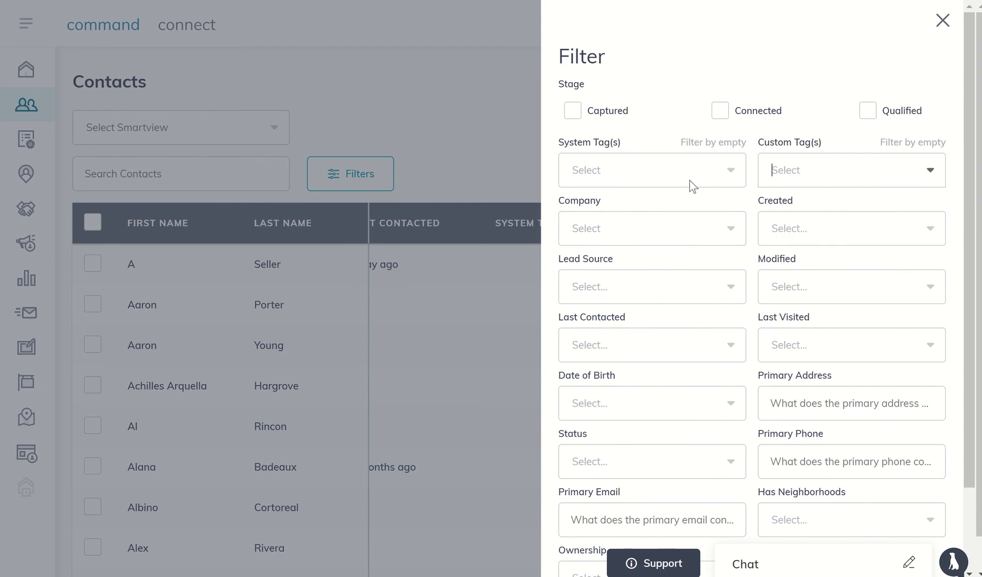
mouse_move(492, 134)
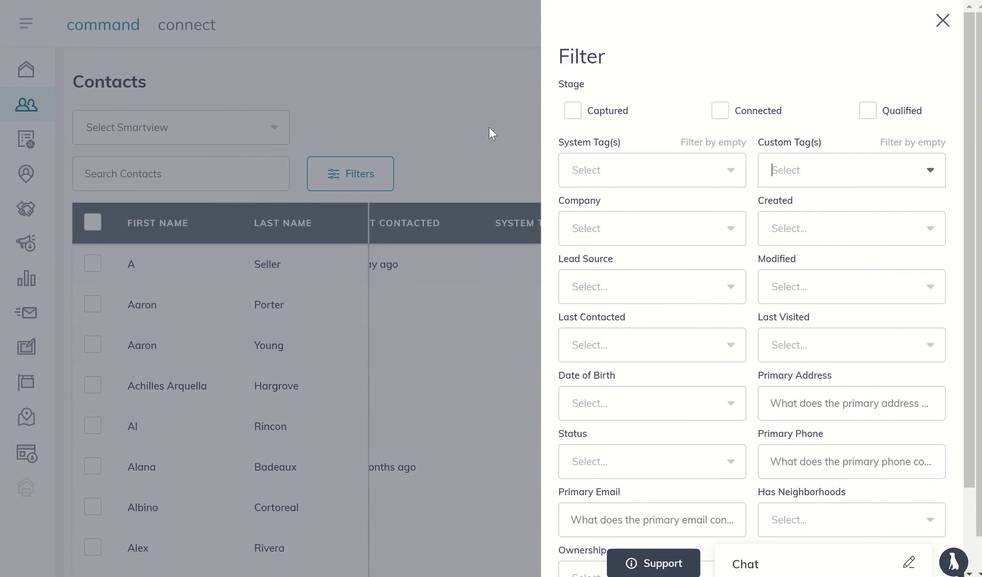
click(941, 20)
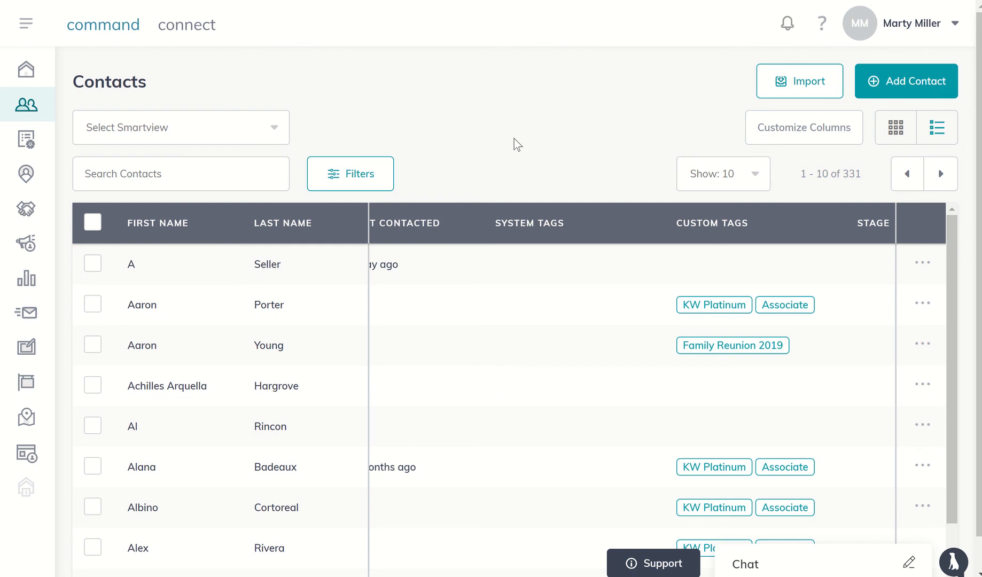
mouse_move(648, 144)
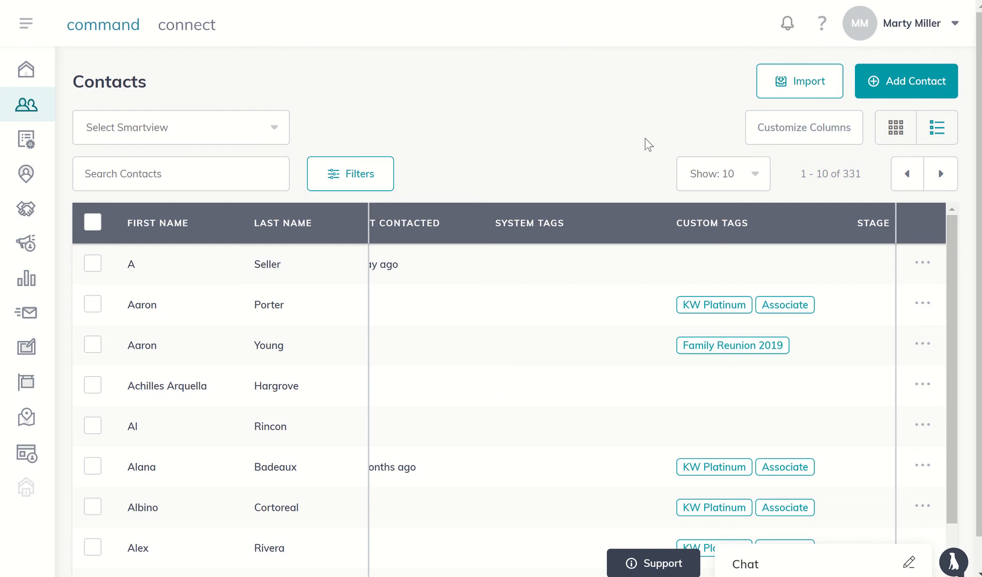
mouse_move(388, 173)
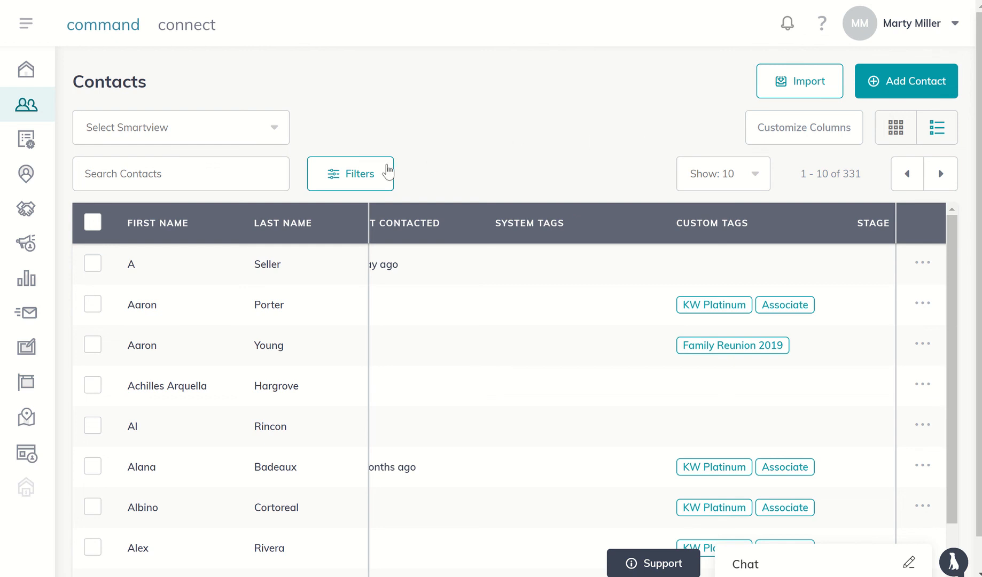
click(350, 173)
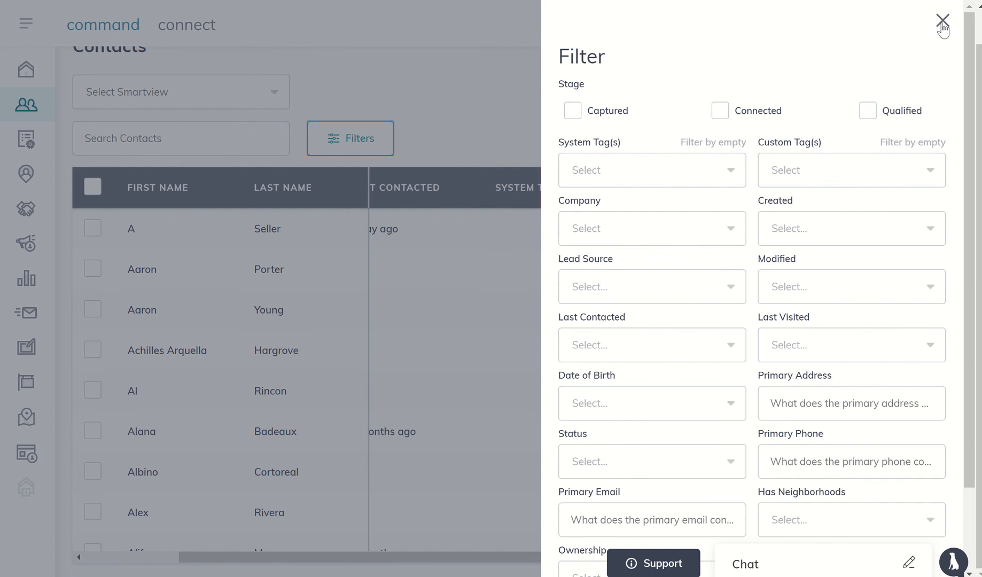
click(941, 19)
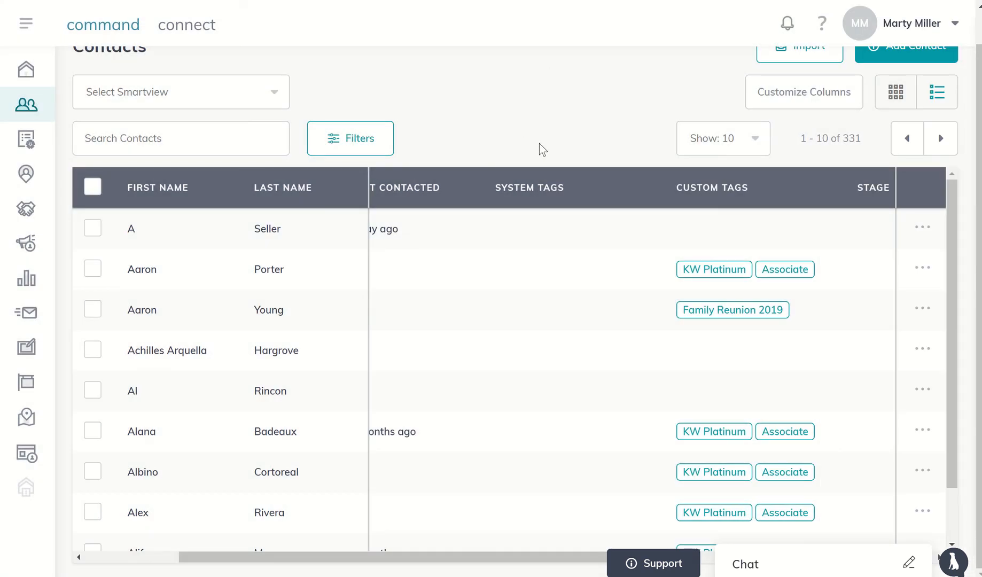
mouse_move(710, 322)
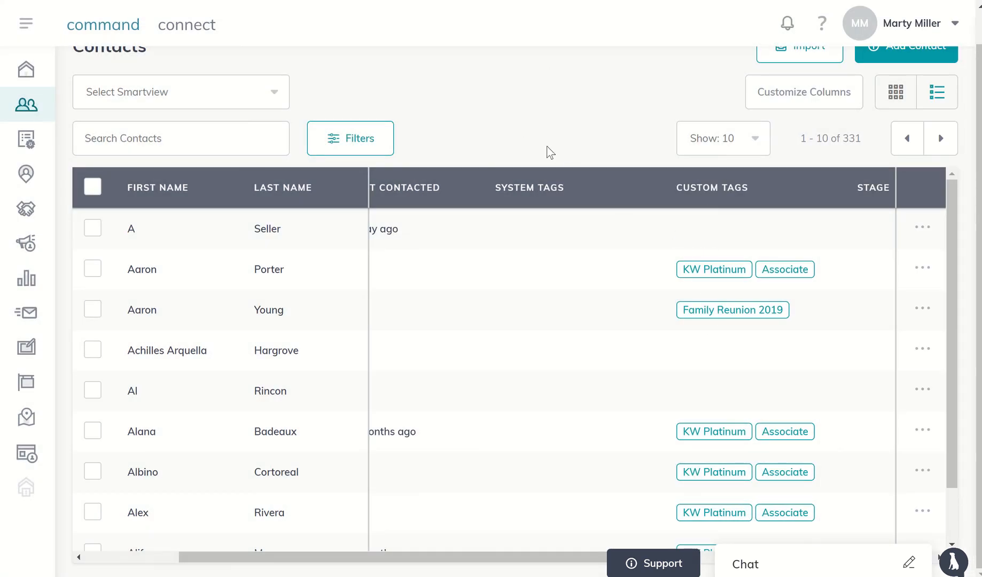
mouse_move(537, 143)
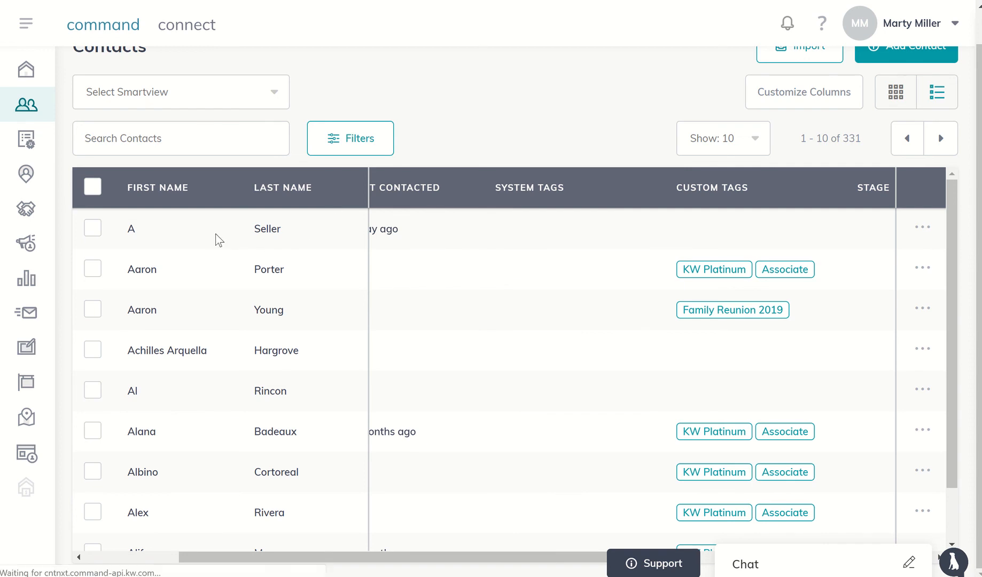
Step: Open A Seller's contact record and review its Timeline entries
click(130, 229)
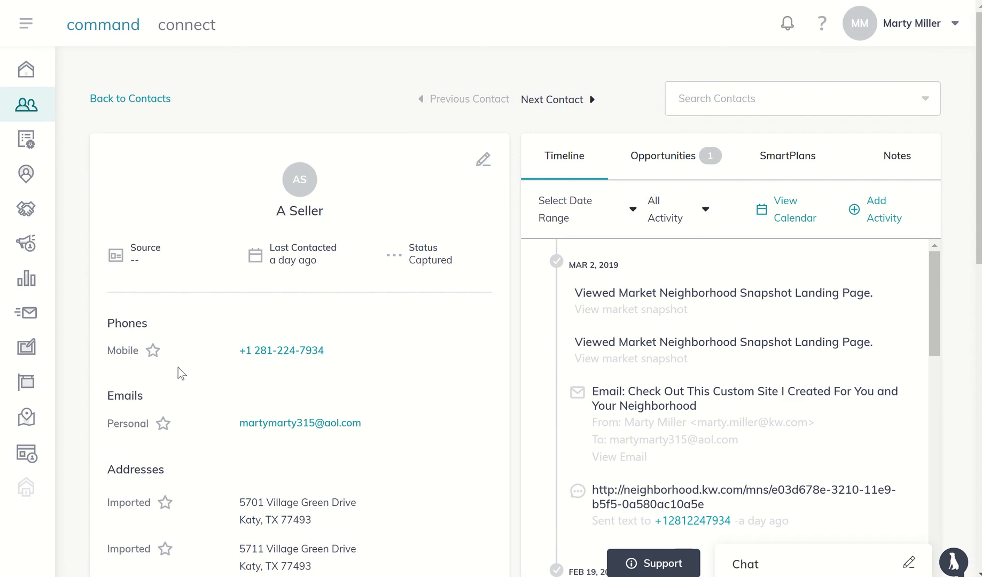
right_click(332, 353)
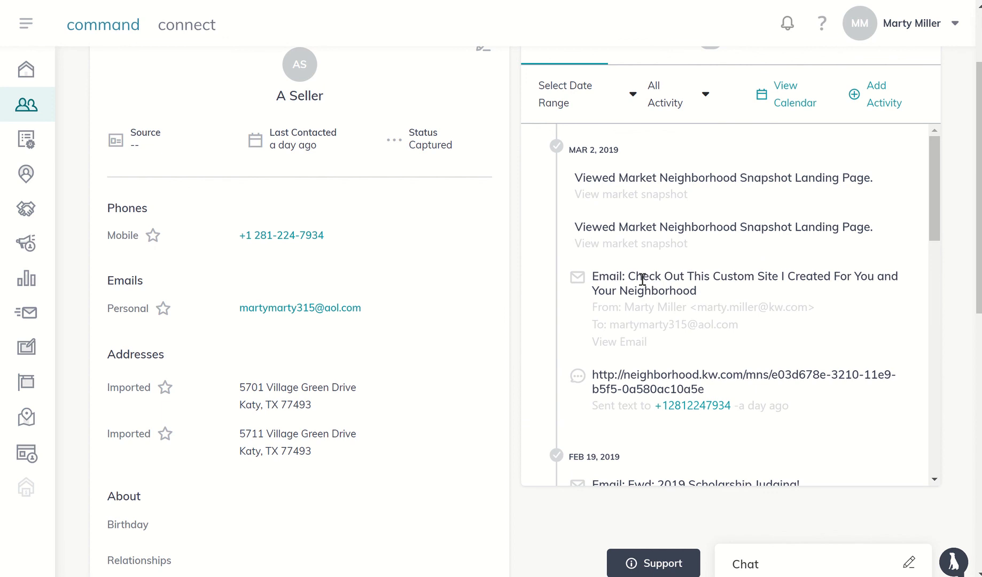
mouse_move(503, 266)
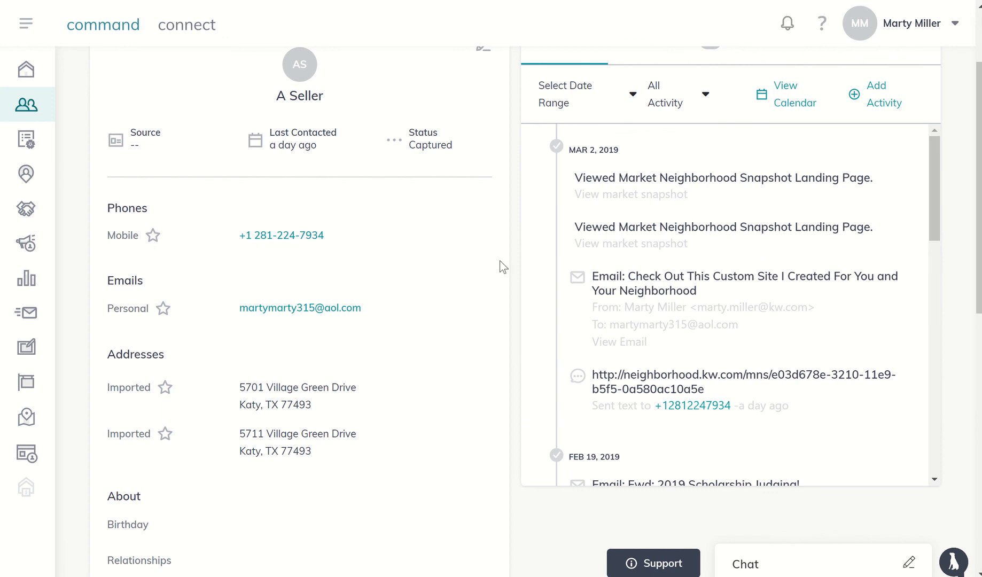
mouse_move(741, 273)
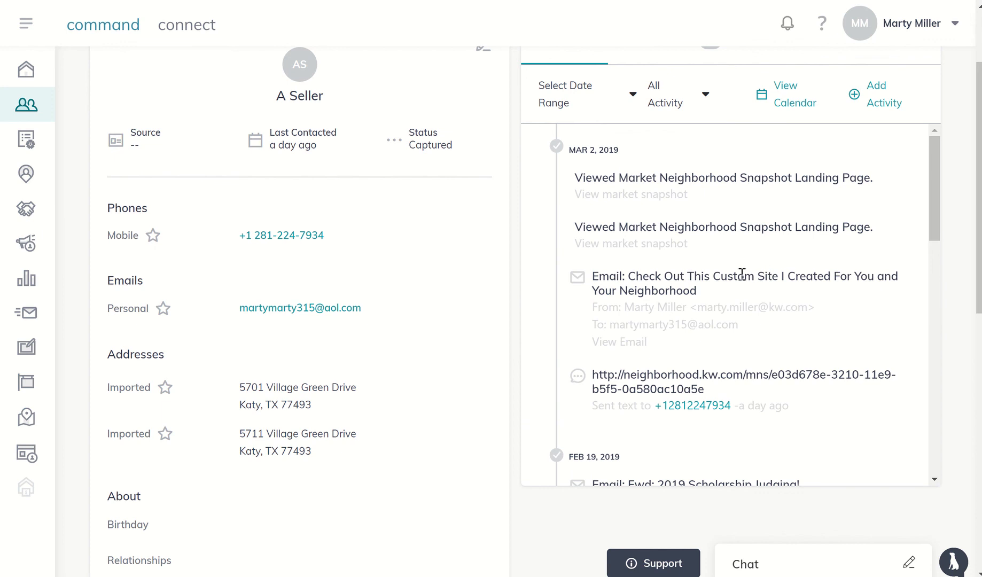
mouse_move(694, 289)
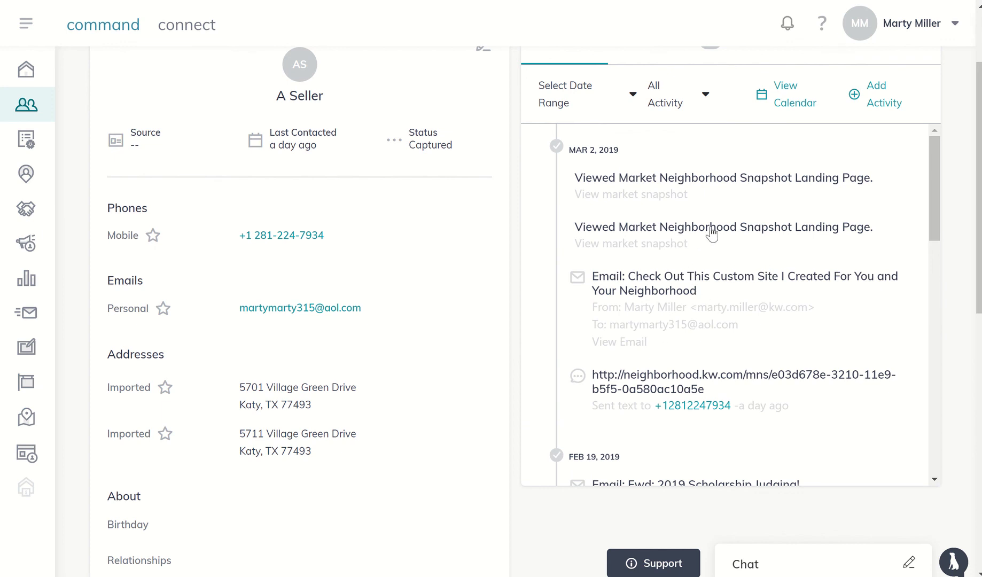
mouse_move(651, 195)
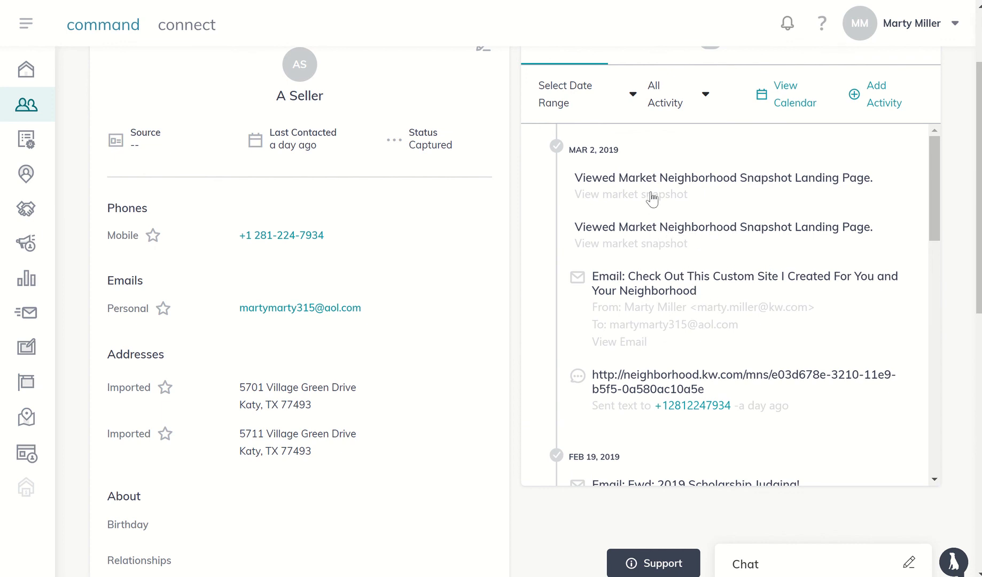
mouse_move(660, 186)
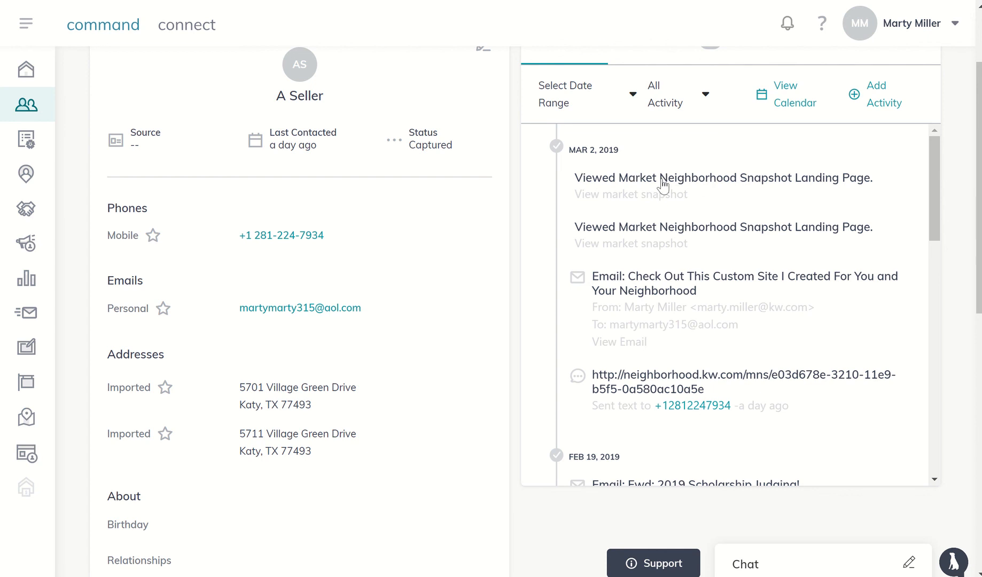
mouse_move(696, 220)
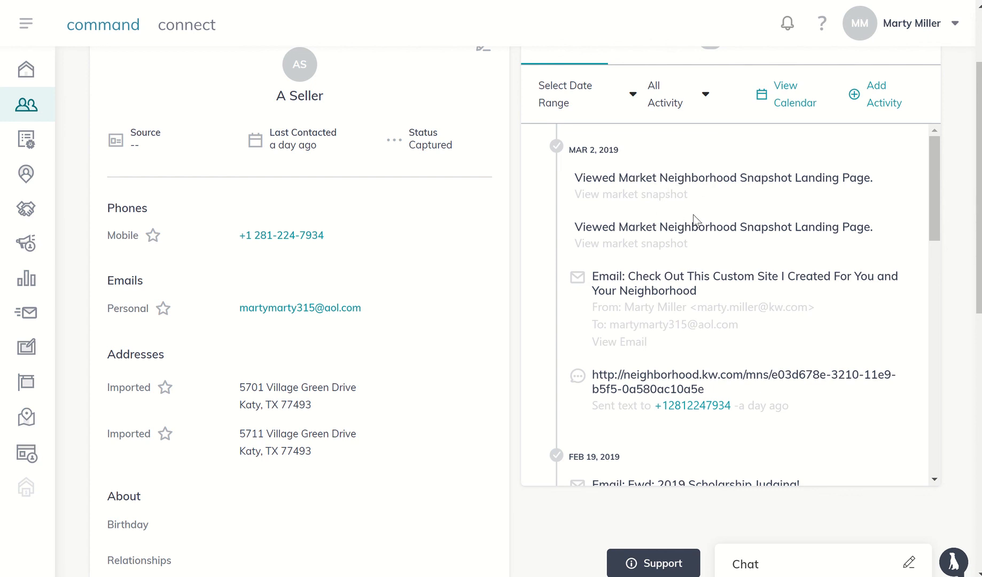